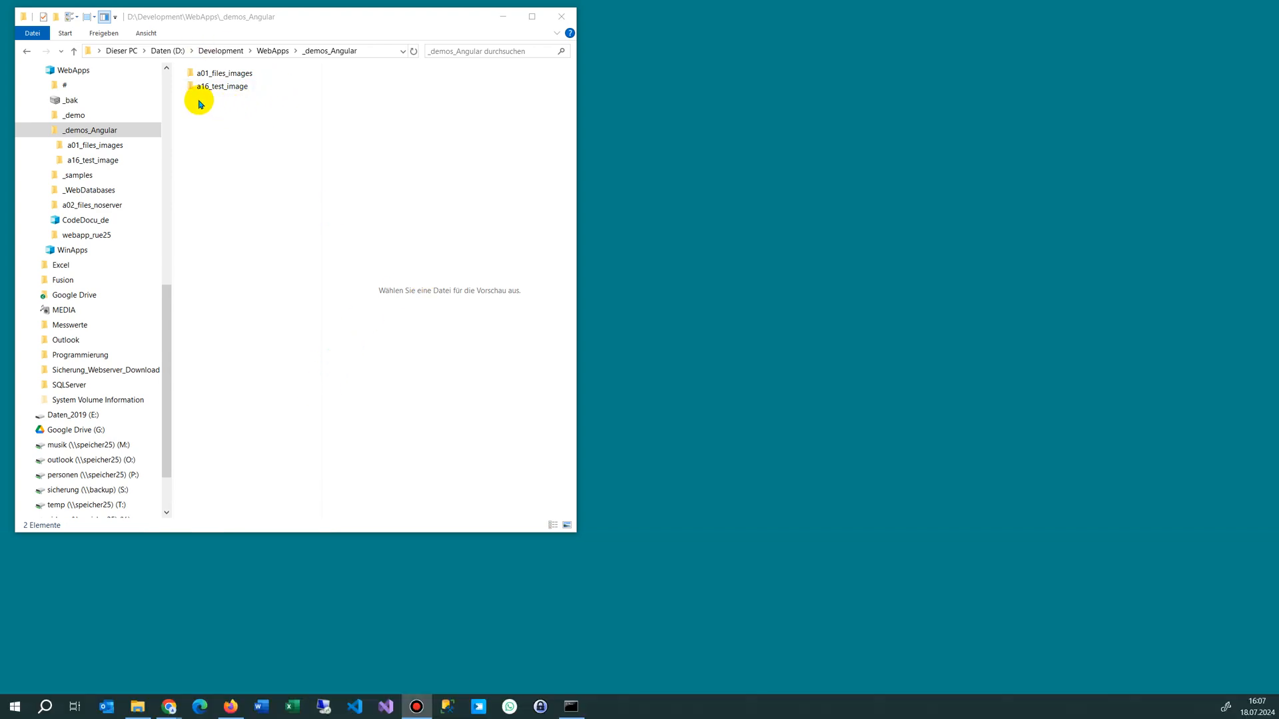
mouse_move(152, 104)
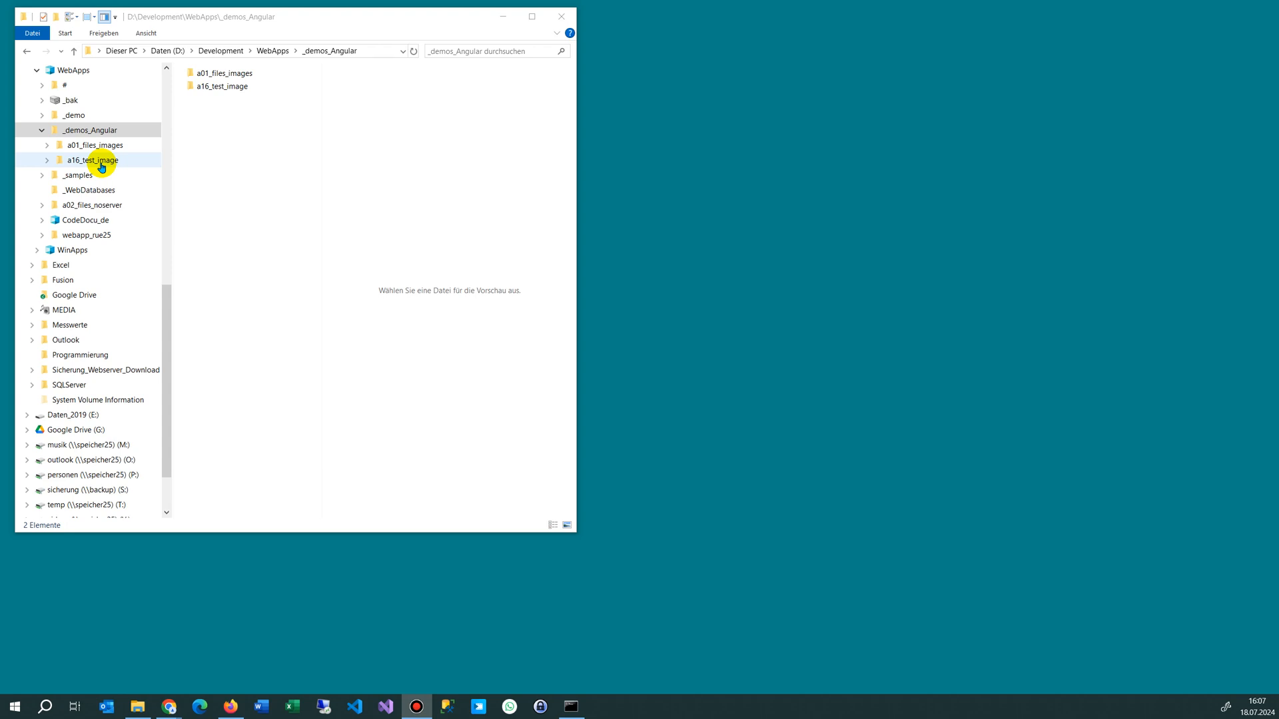
Show the a16_test_image project files, then bring up the Start menu.
double_click(92, 160)
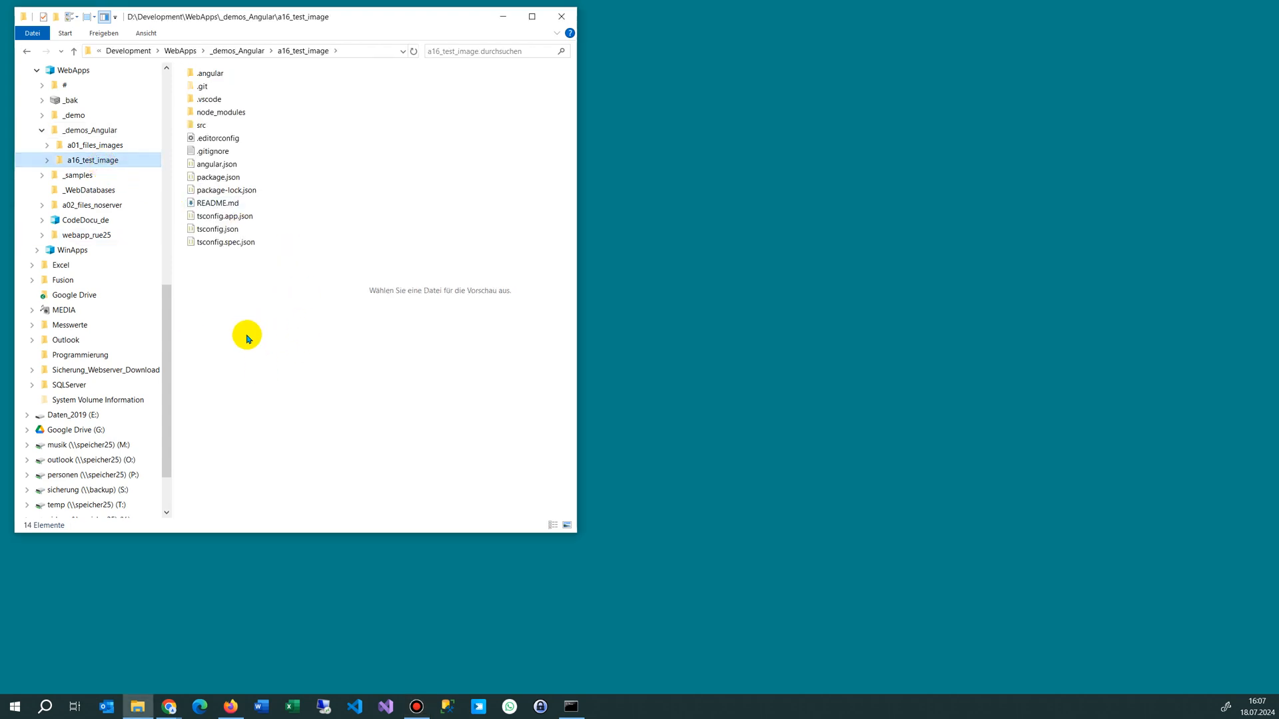
mouse_move(231, 270)
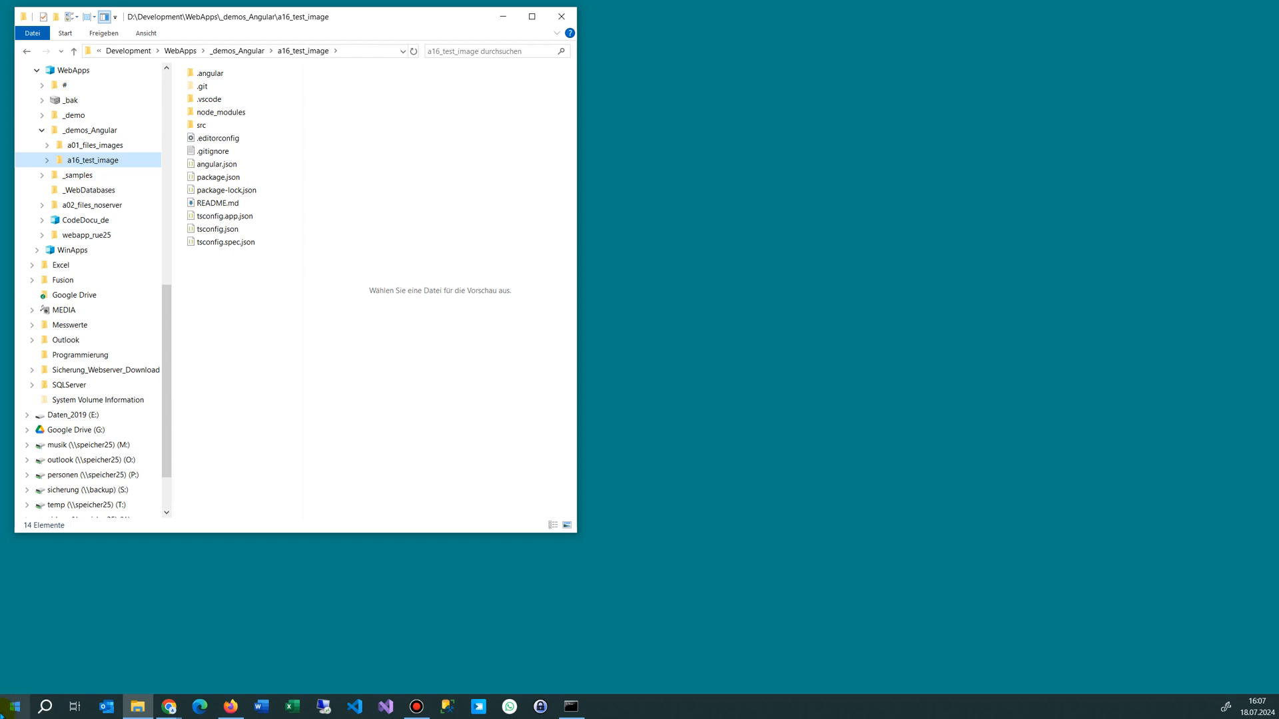
left_click(12, 706)
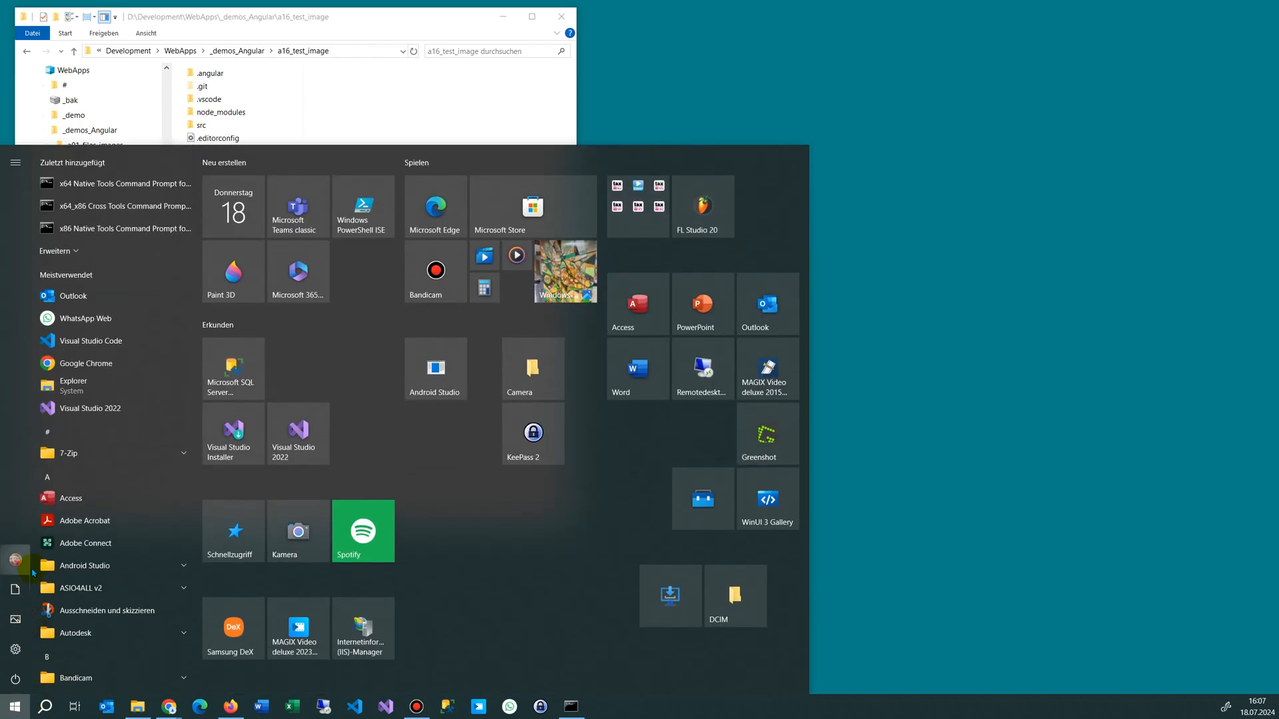
mouse_move(15, 699)
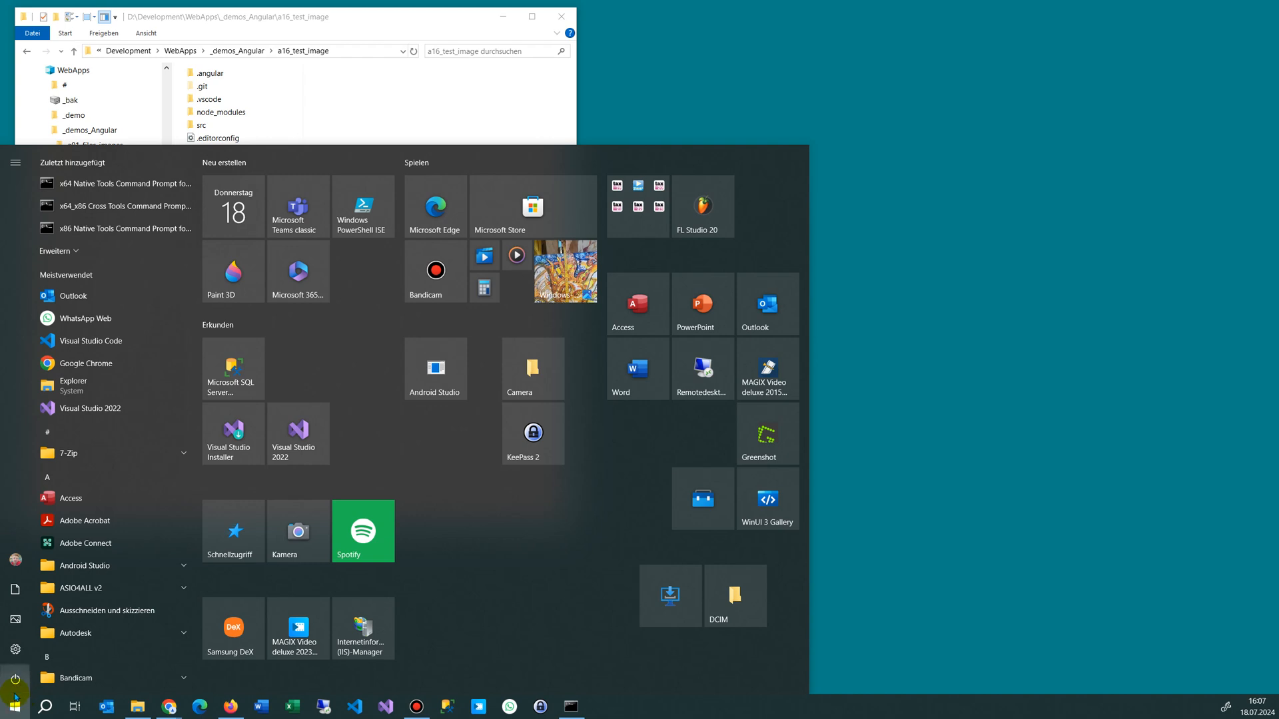
Show the Start button's system-tools menu to reach an administrator command prompt.
right_click(13, 704)
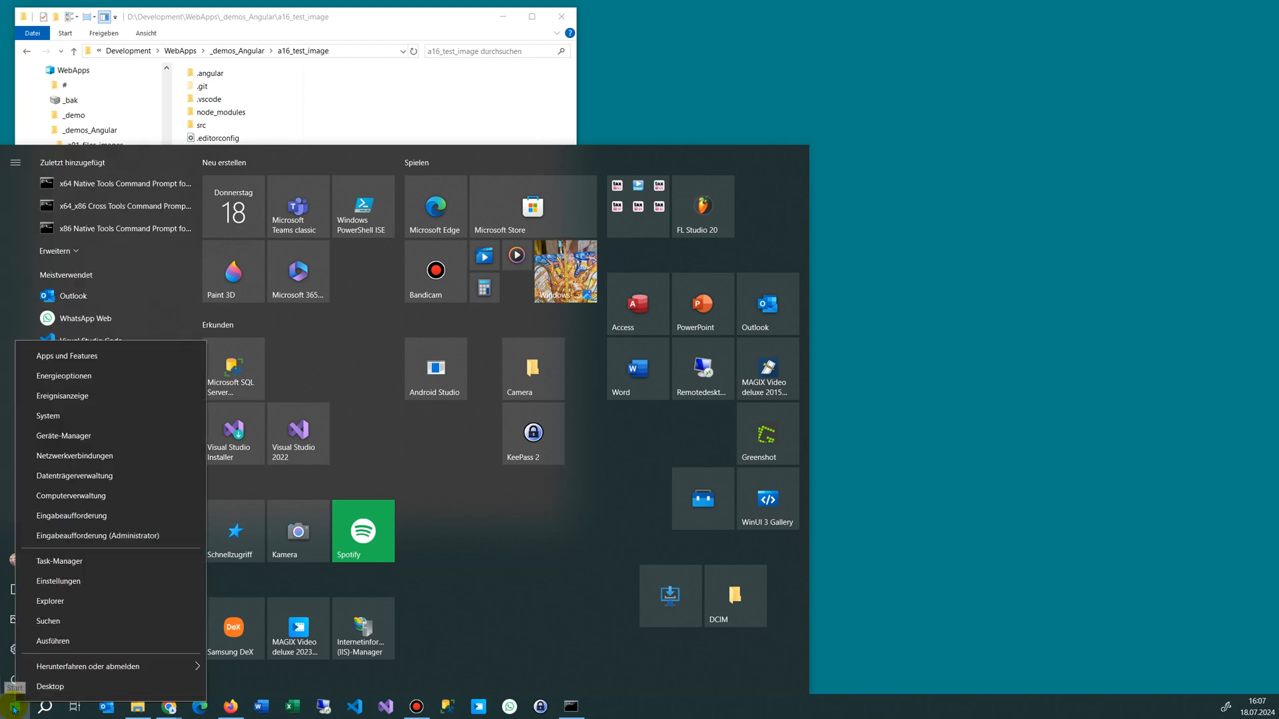
mouse_move(81, 535)
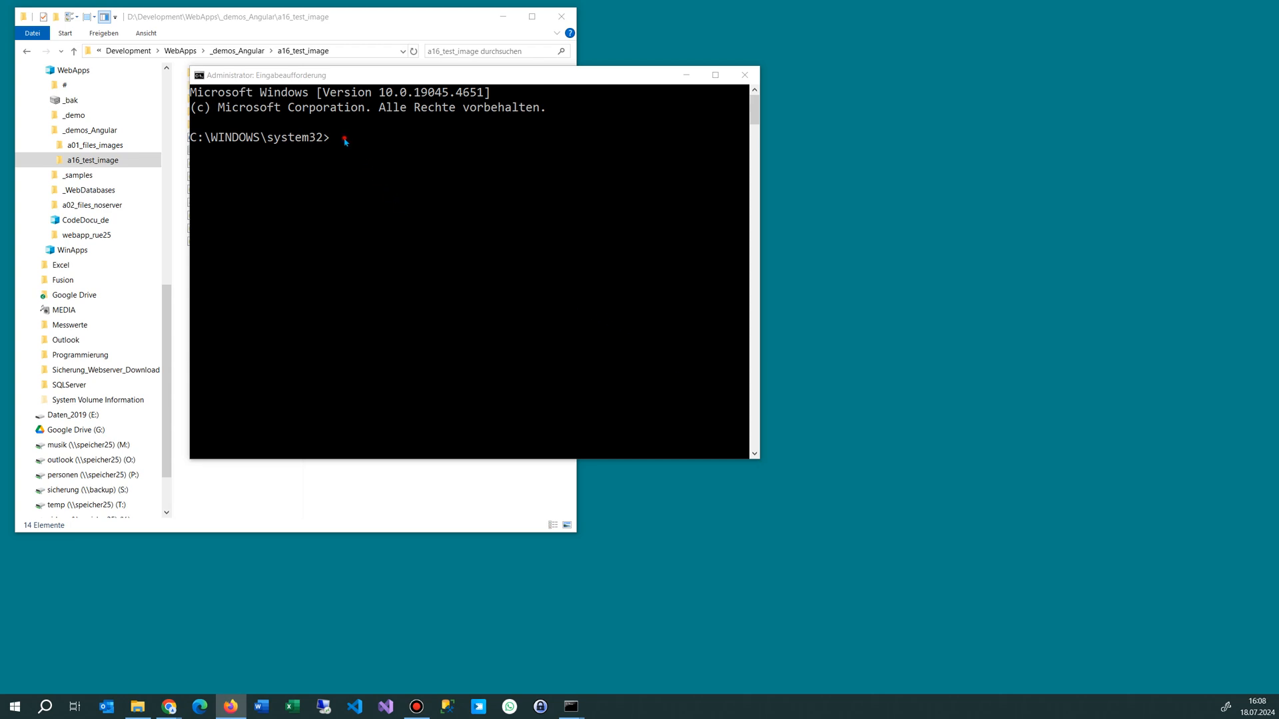
type("n")
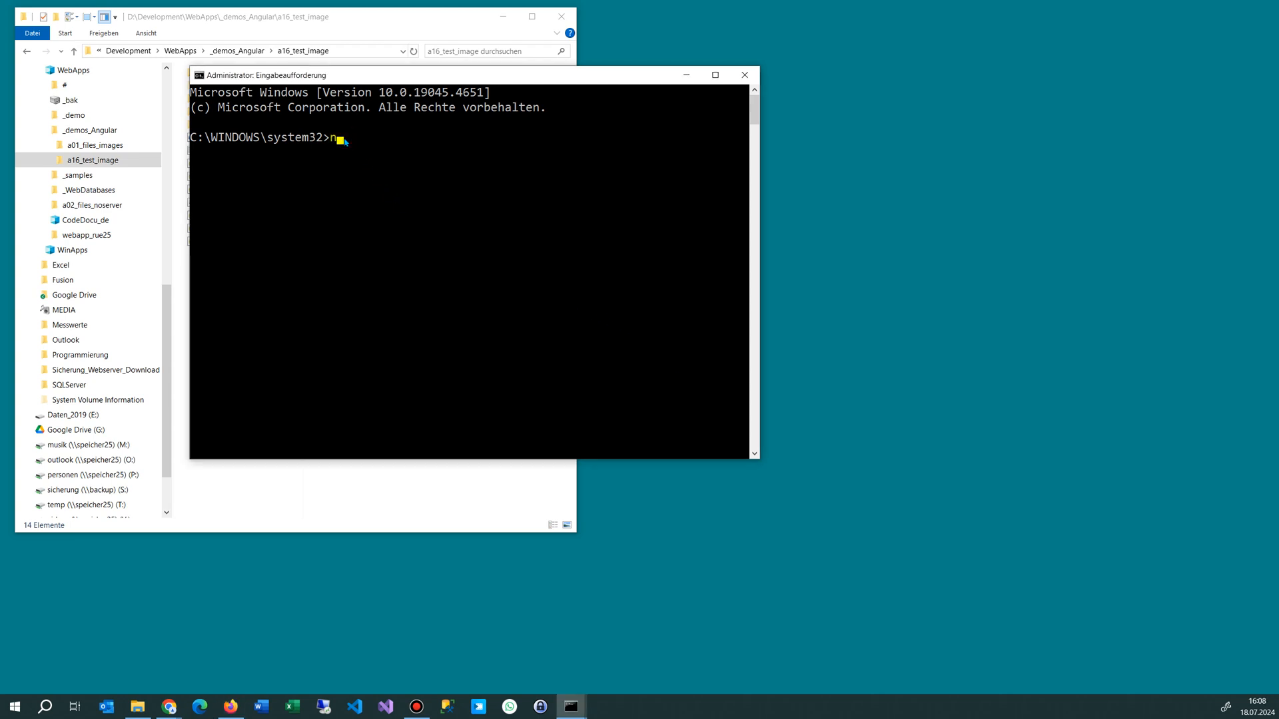
type("pm ins")
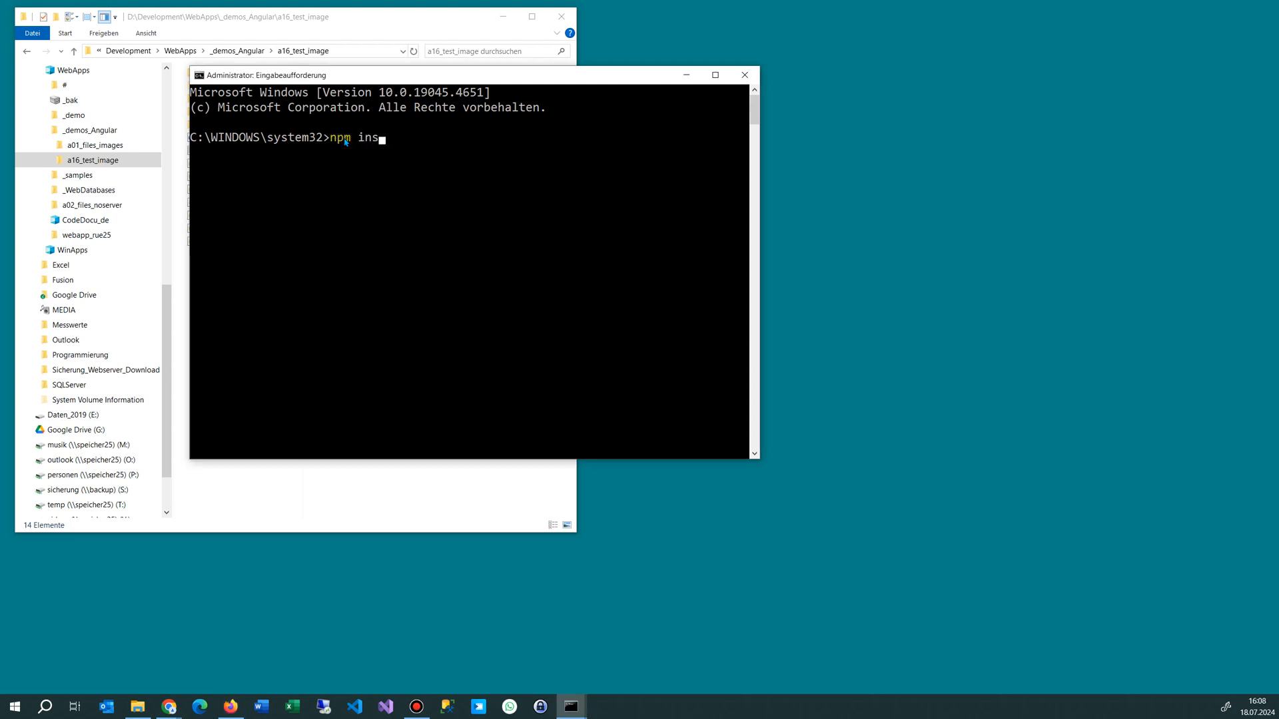
type("tall -g")
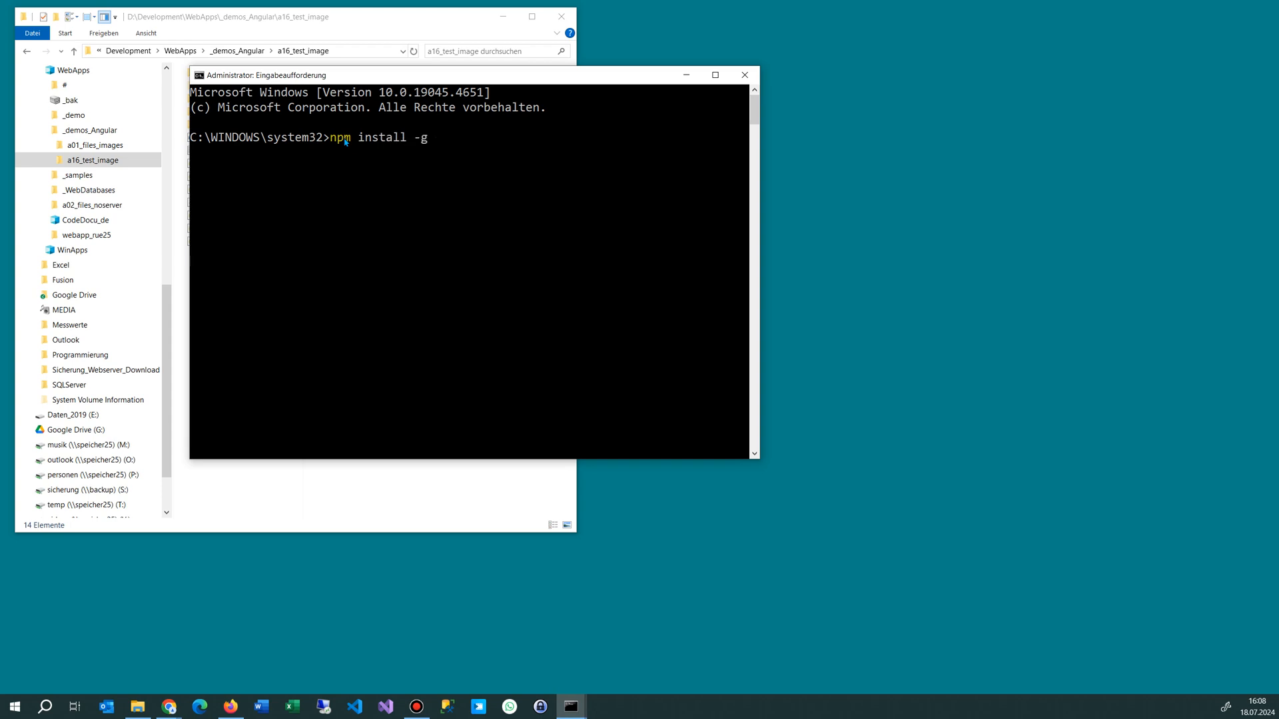
type("@an")
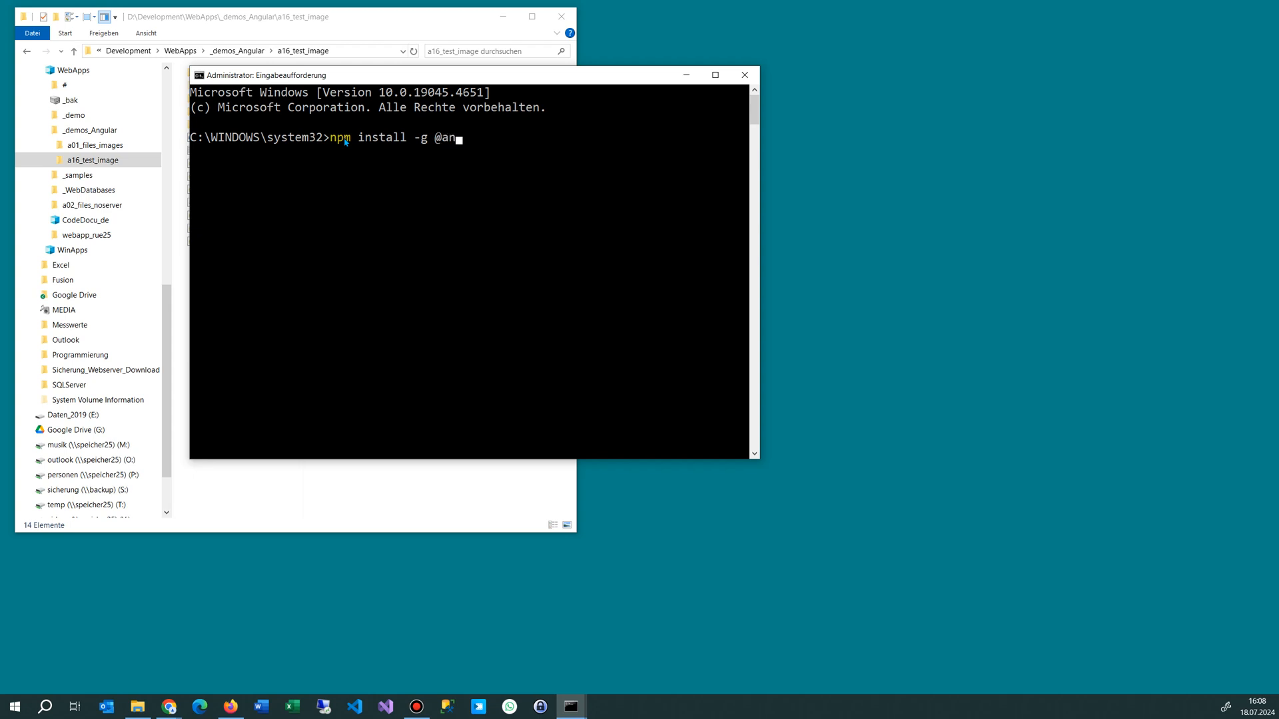
type("gular/")
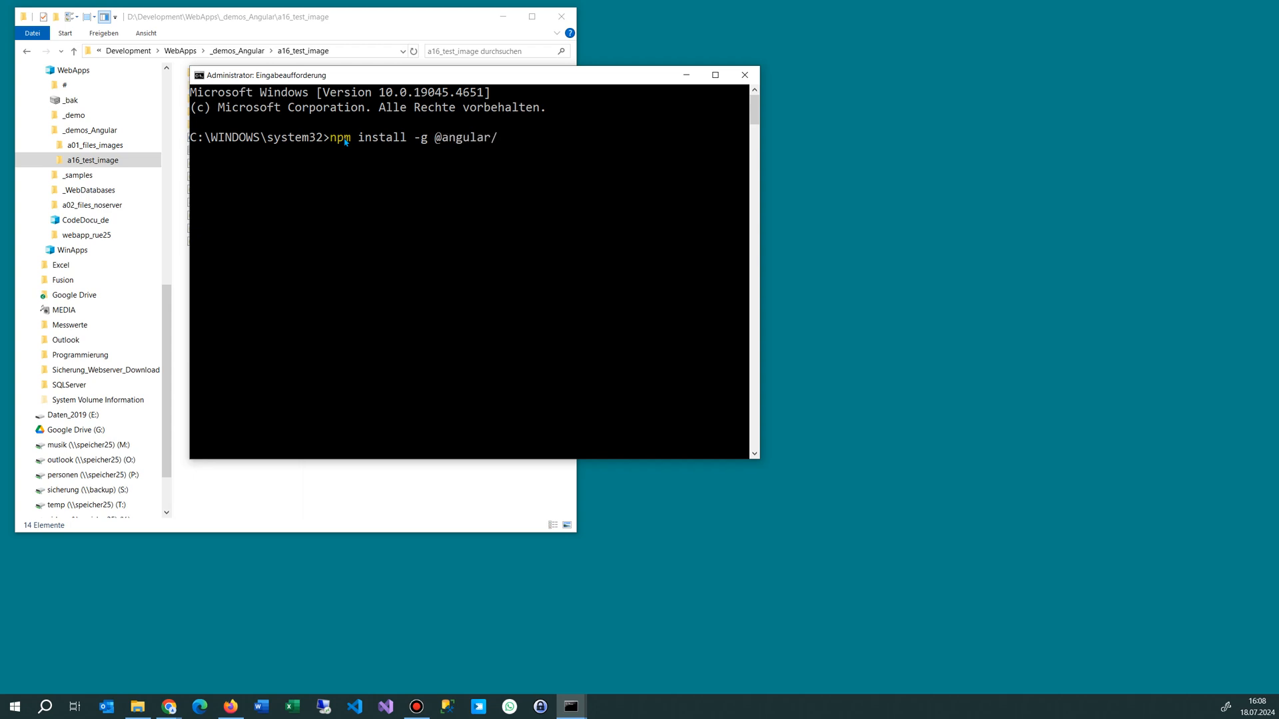
type("cli")
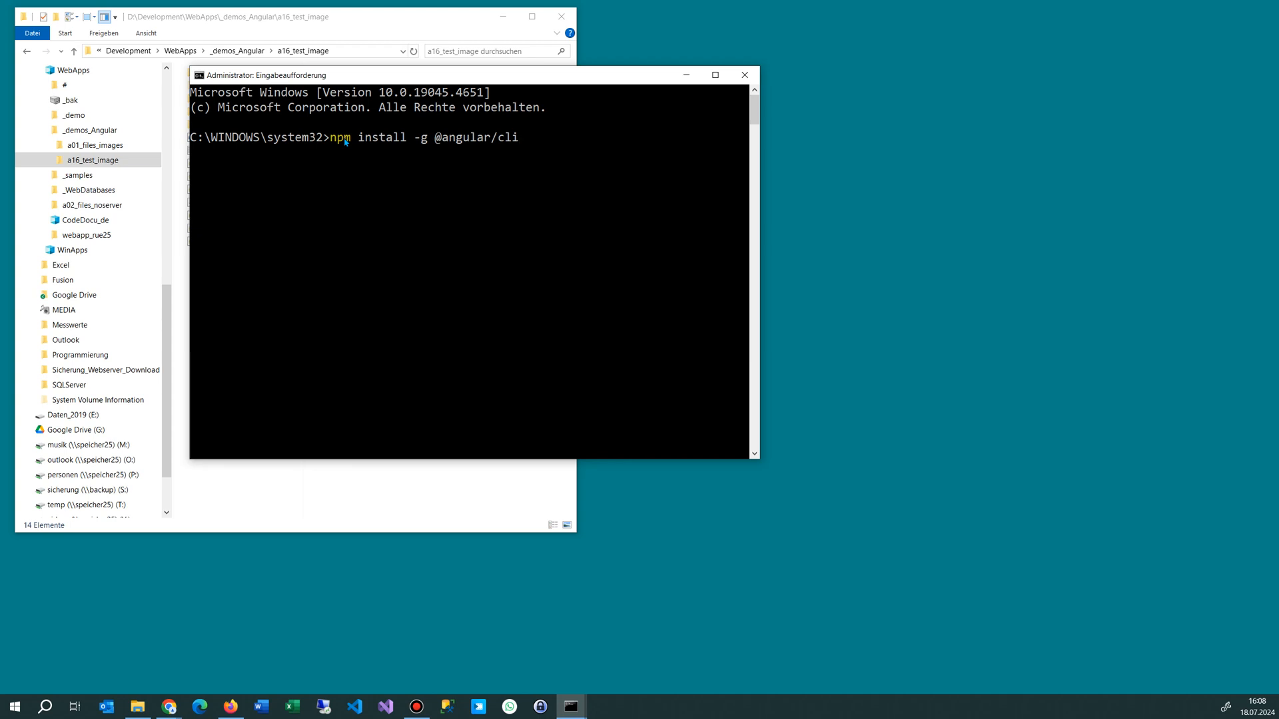
type("@")
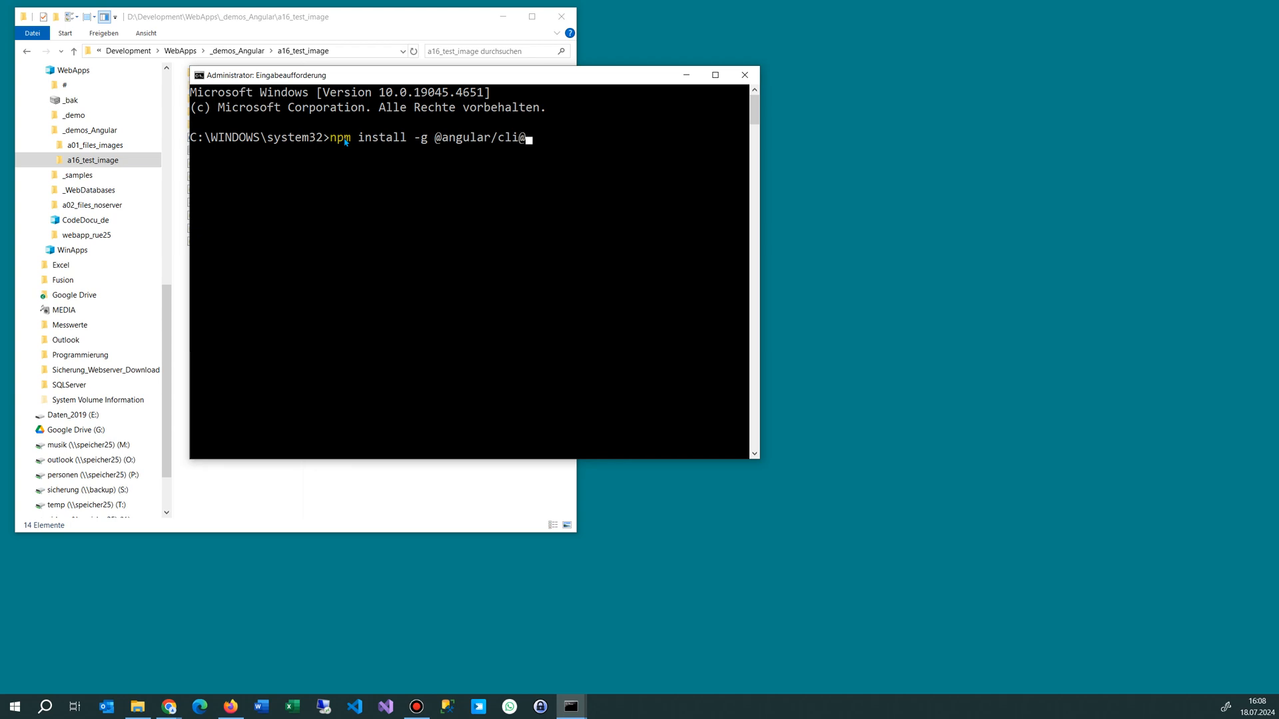
type("17")
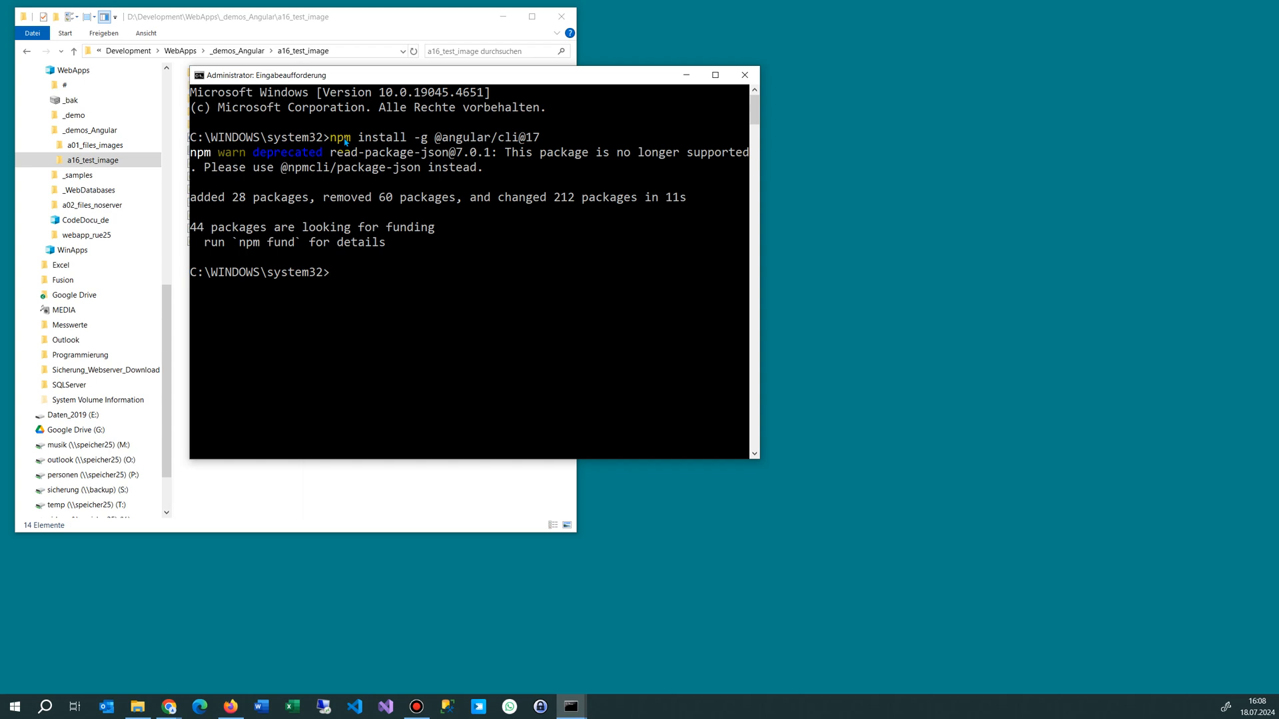
mouse_move(612, 702)
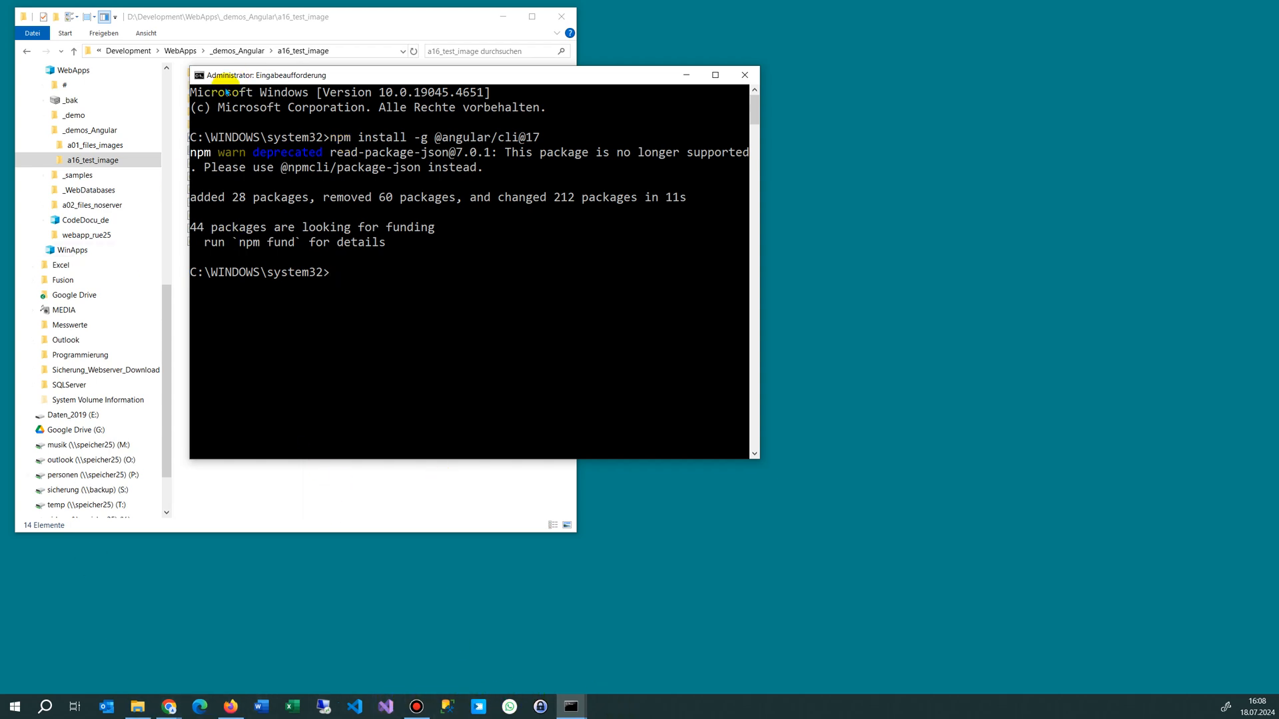
right_click(217, 282)
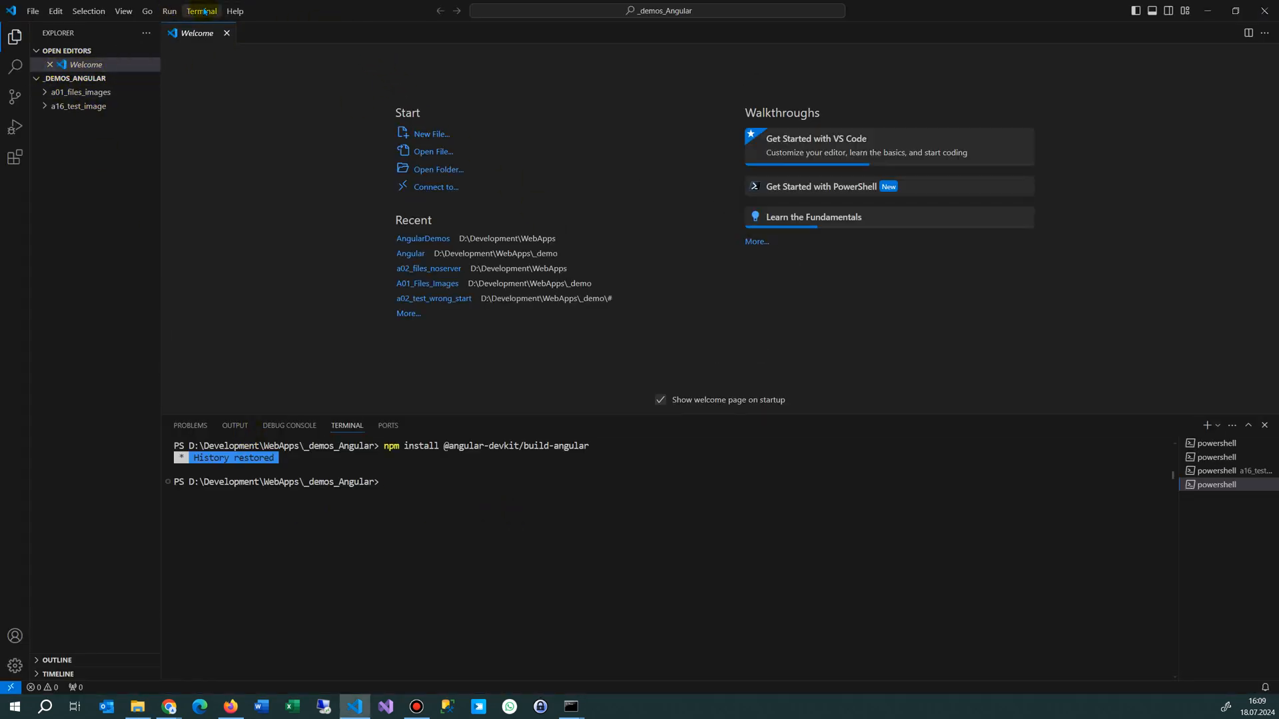
Run ng version in a new terminal and highlight the Angular CLI version 17.3.8.
left_click(201, 11)
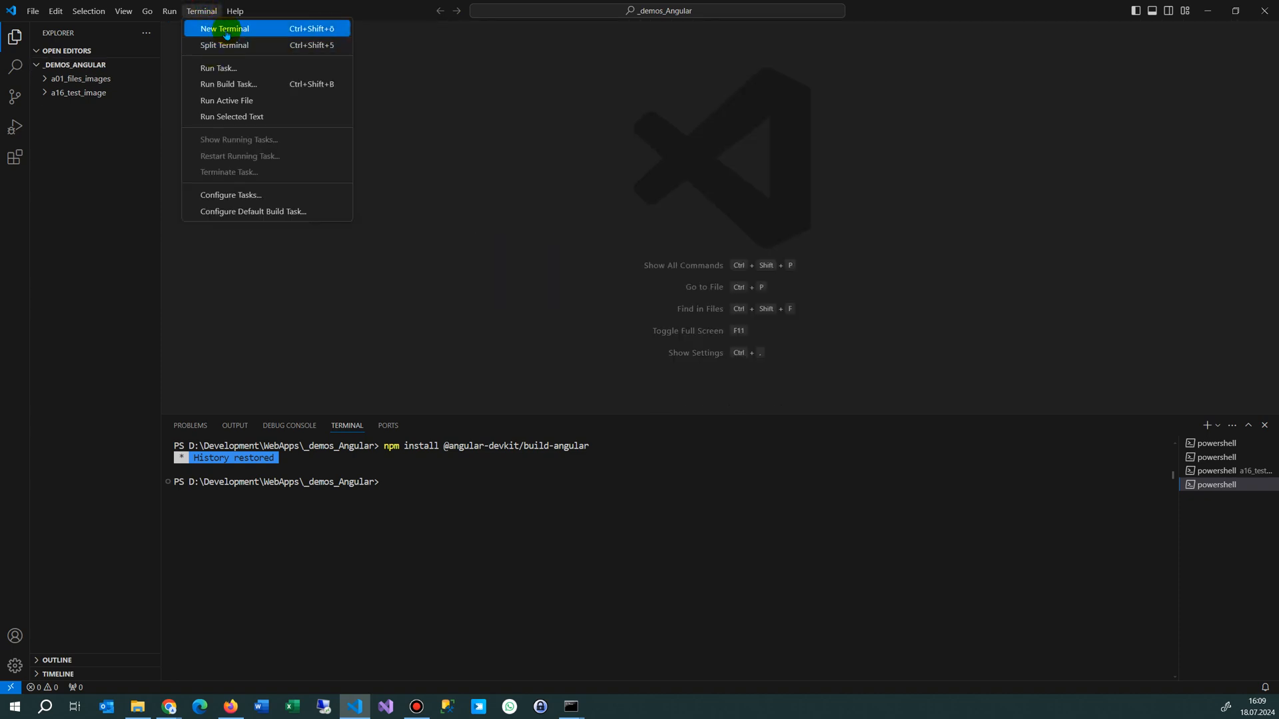
left_click(225, 28)
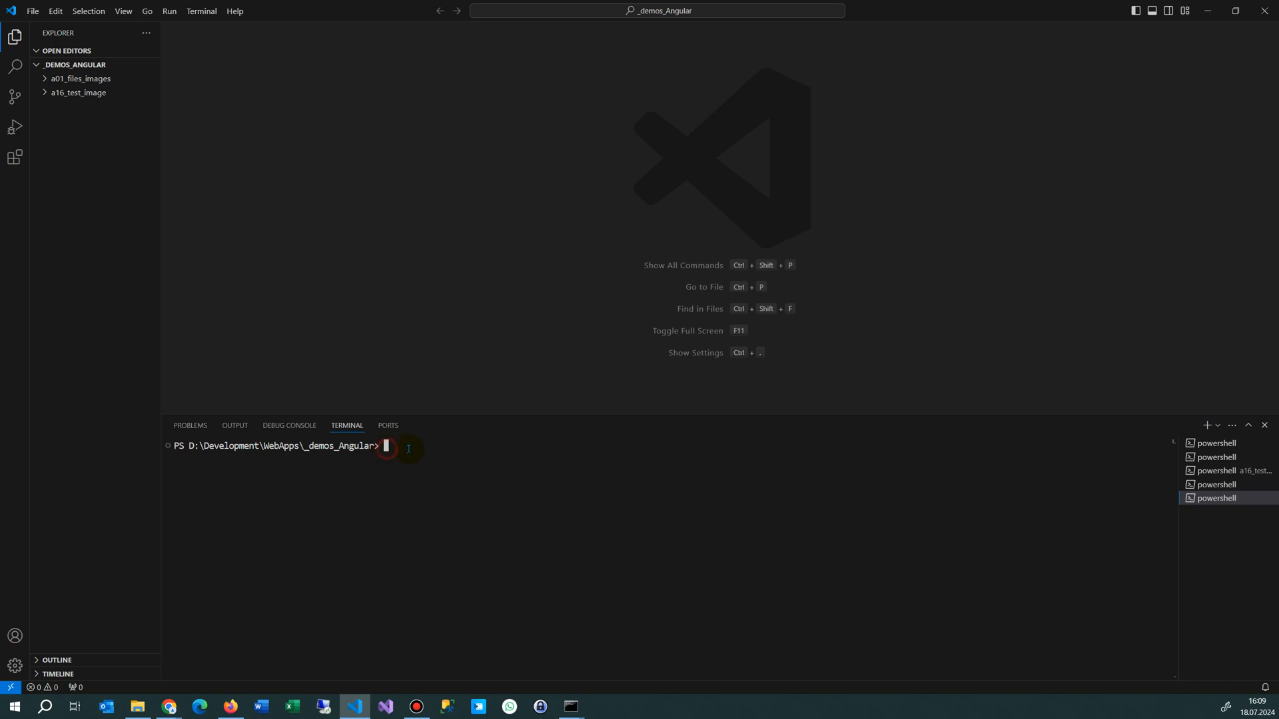
type("ng new a16_test_image")
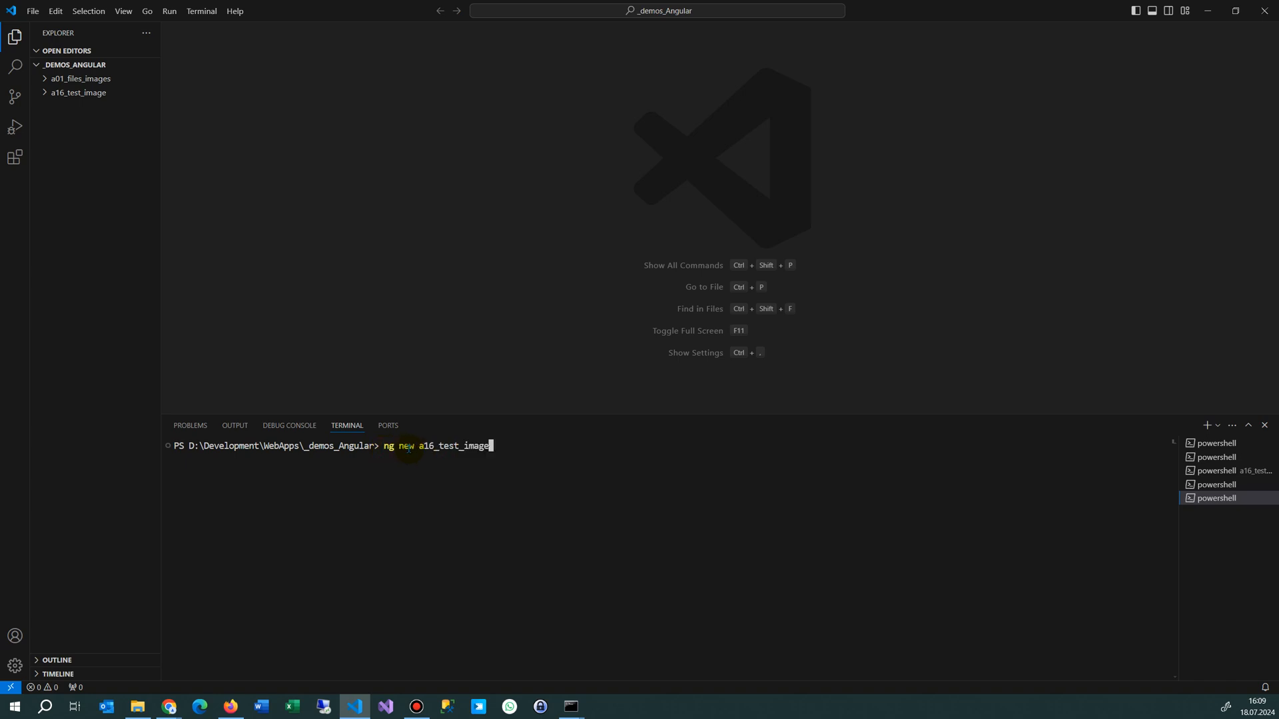
type("ng version")
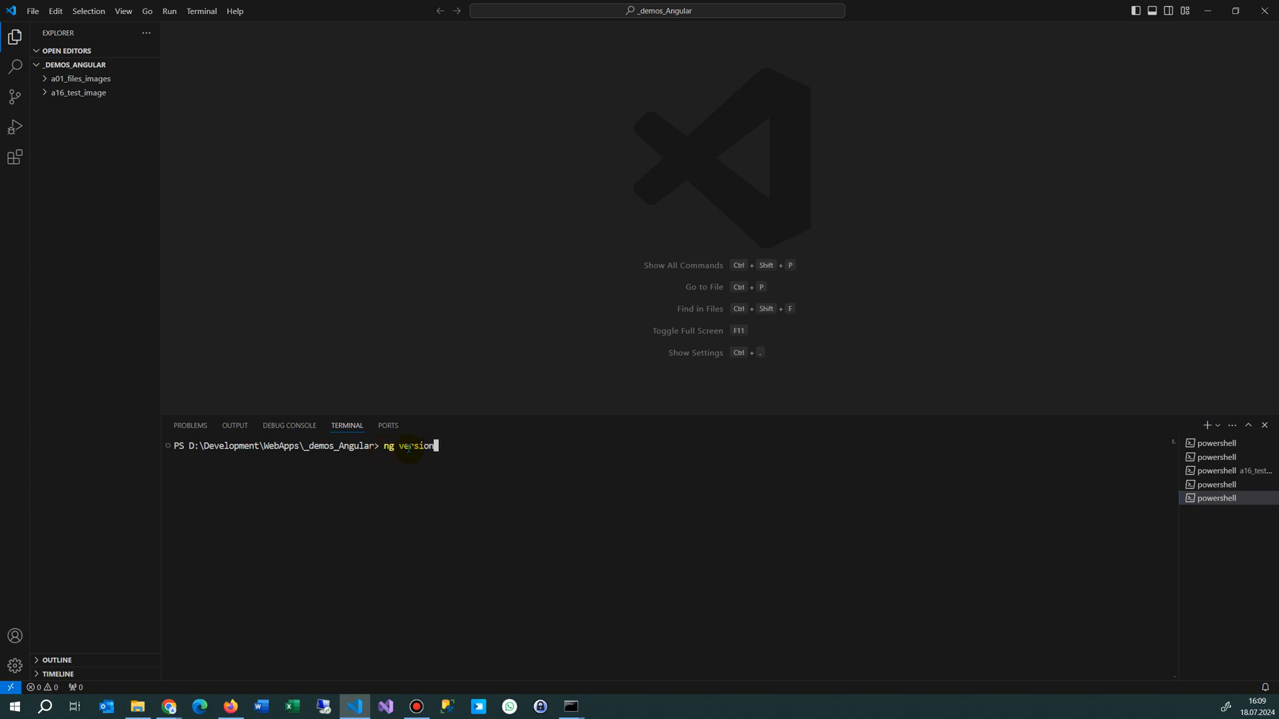
key("Return")
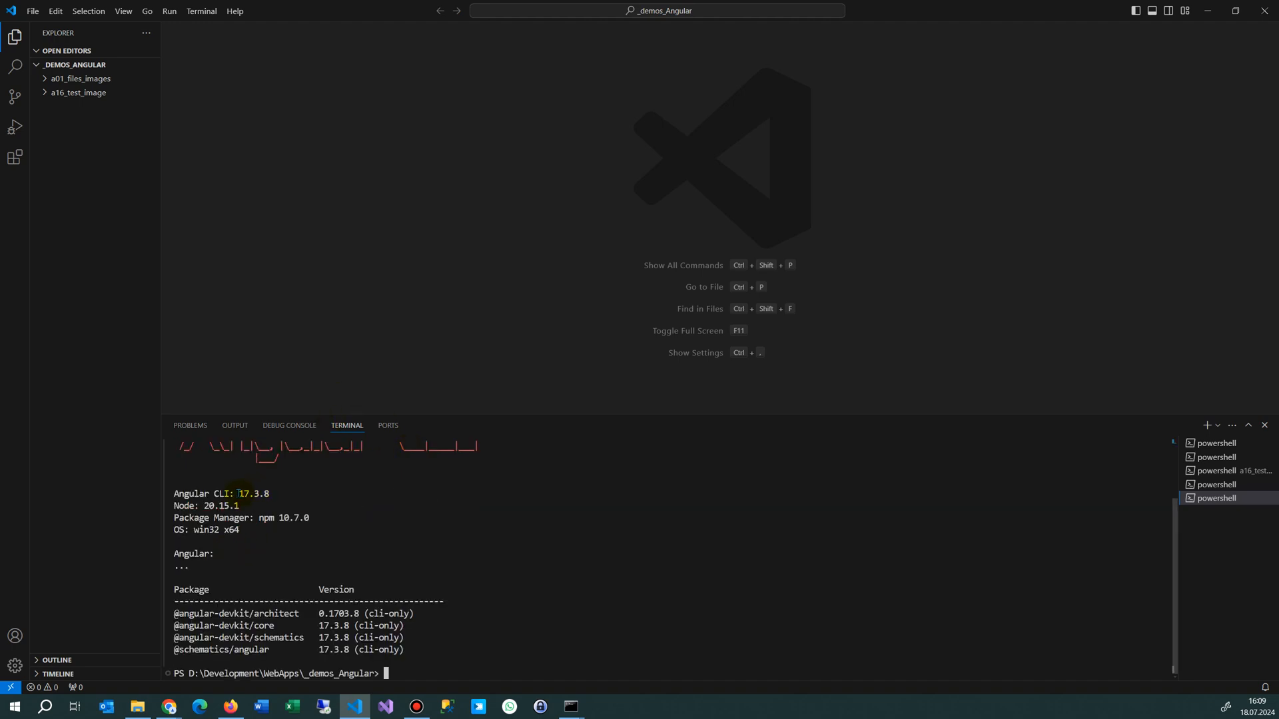
double_click(255, 493)
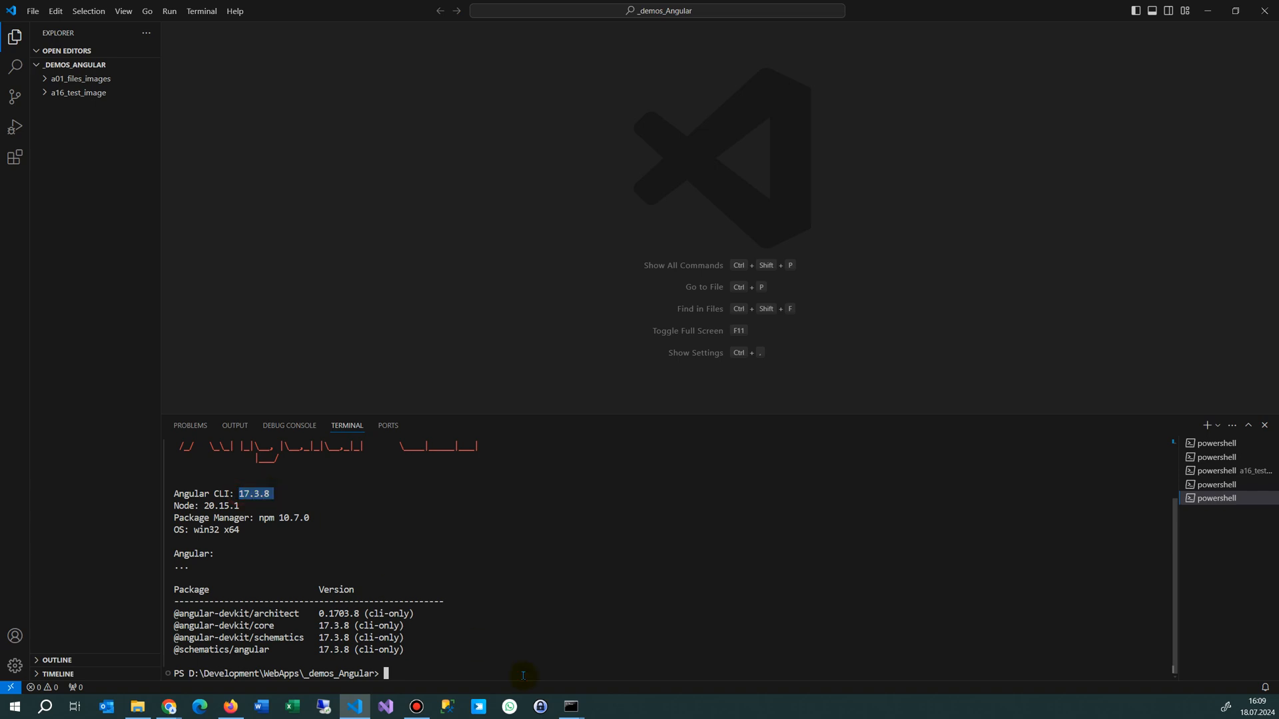
mouse_move(274, 341)
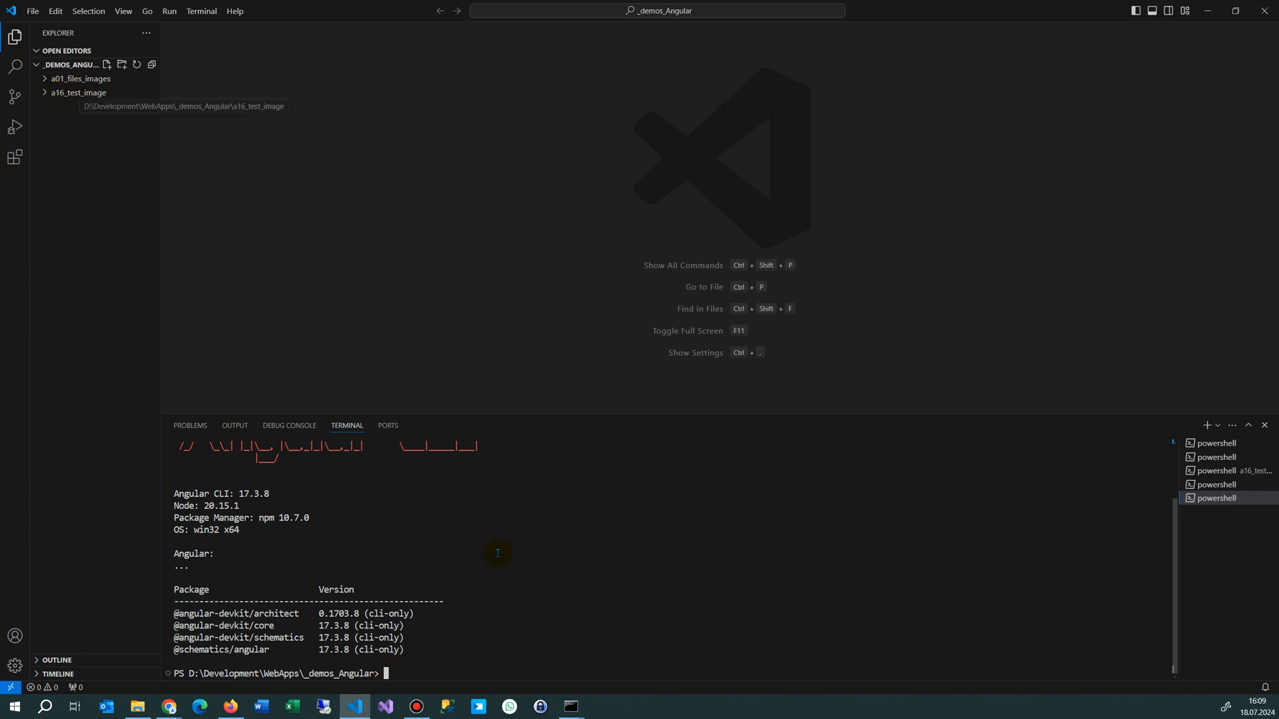
Run ng new a17_test_image, accepting the default setup prompt.
type("ng version")
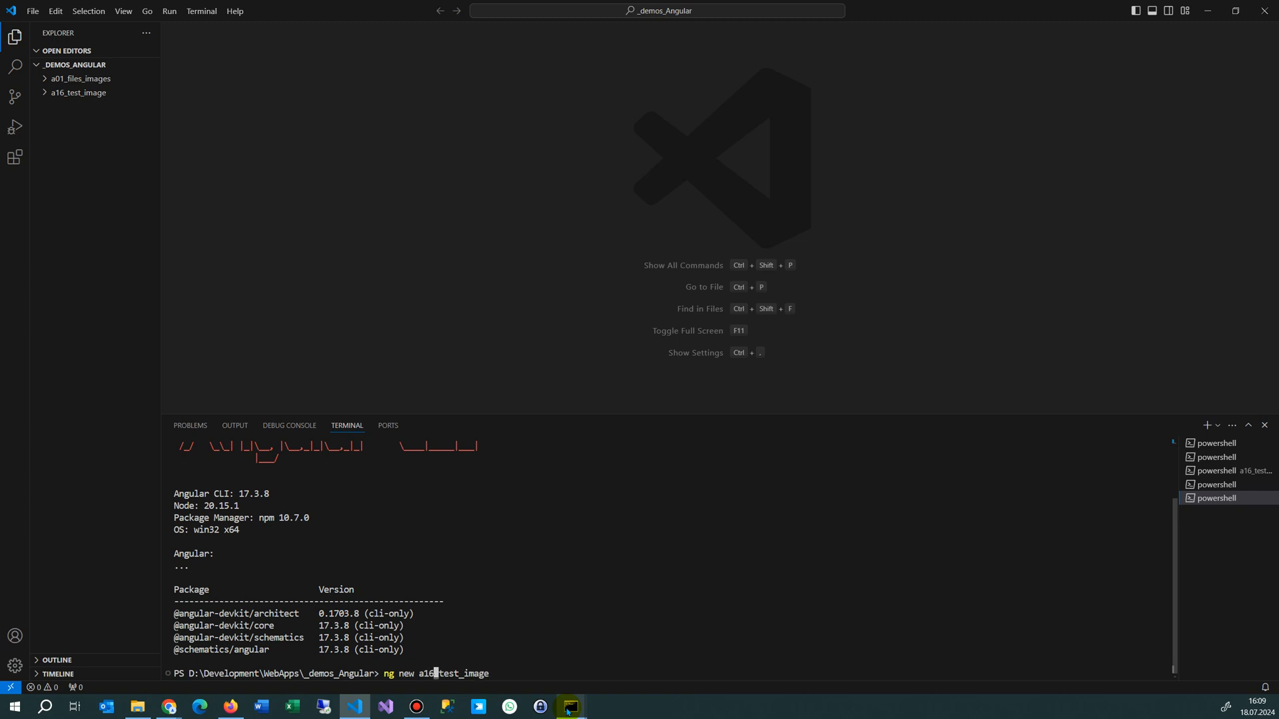
type("7")
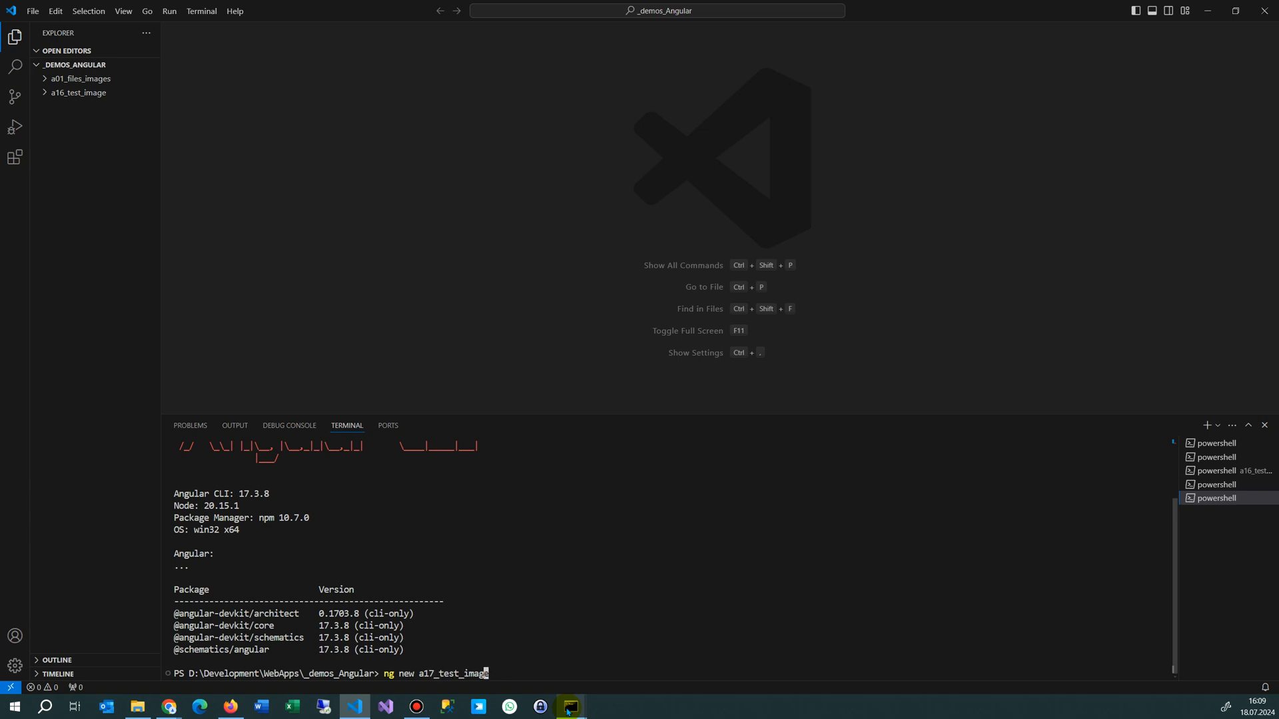
key("Return")
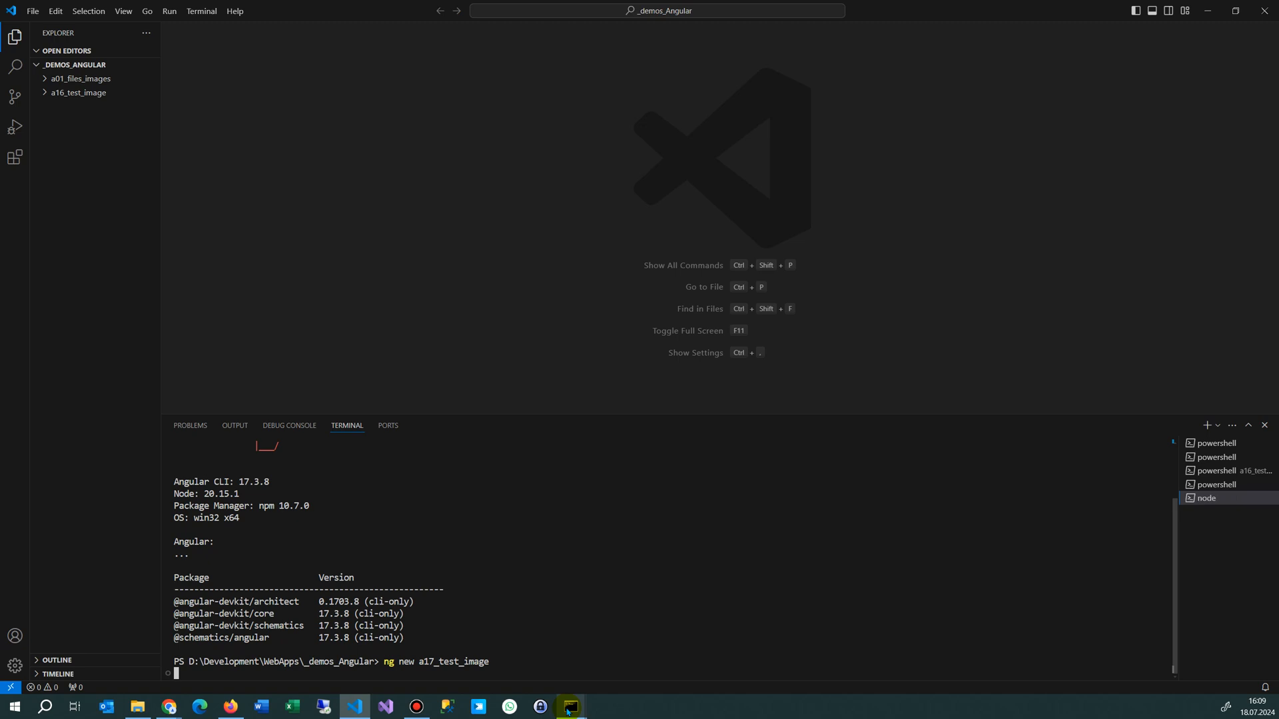
key("Return")
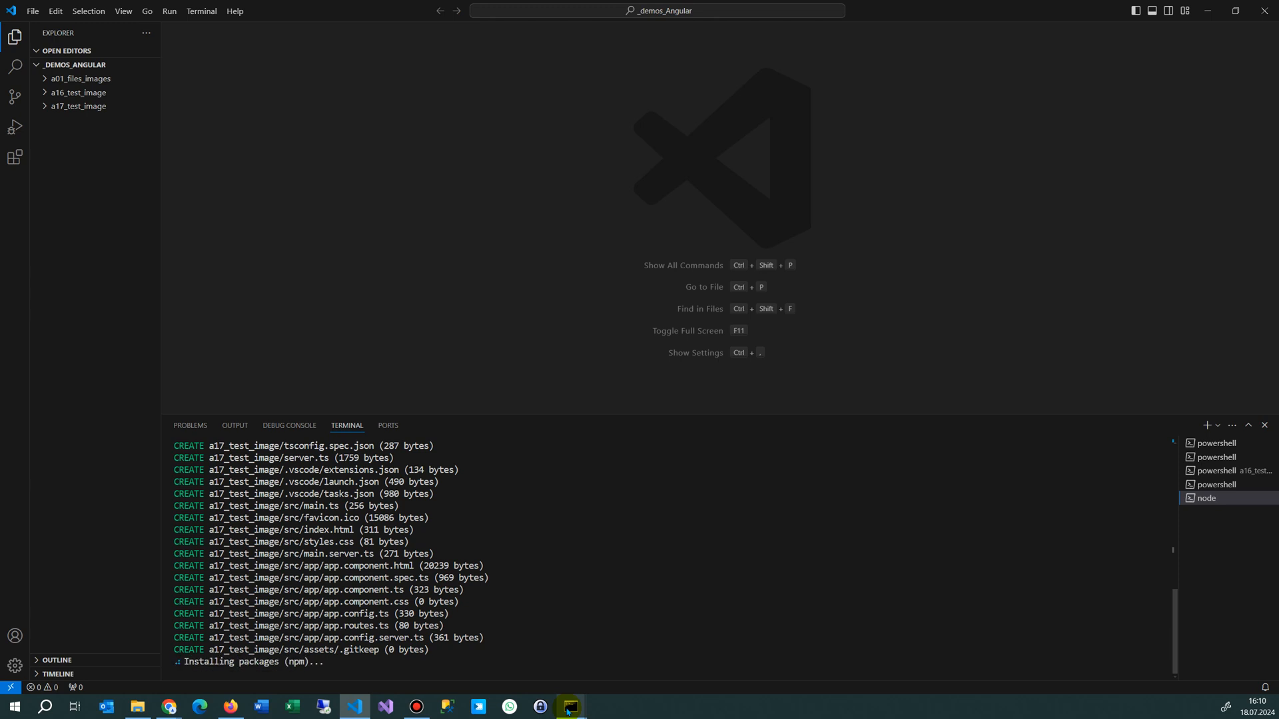
mouse_move(103, 145)
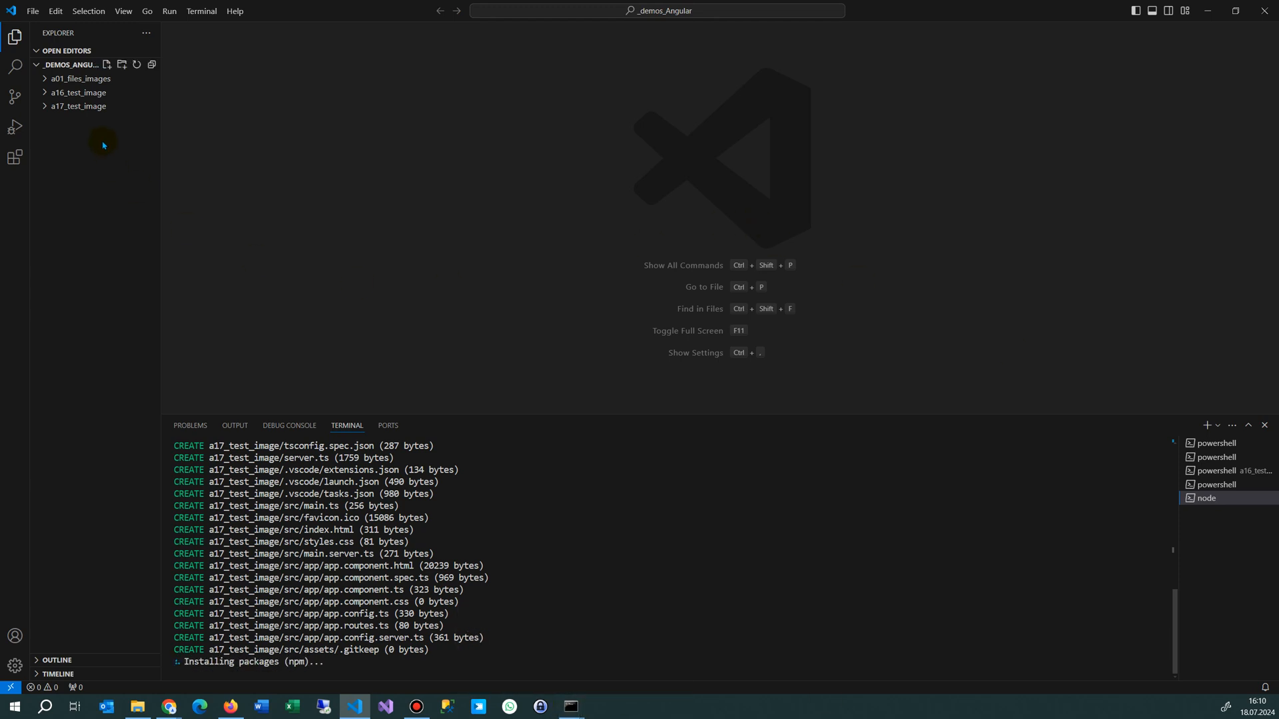
Expand the new a17_test_image folder in the explorer to see src and node_modules.
left_click(78, 106)
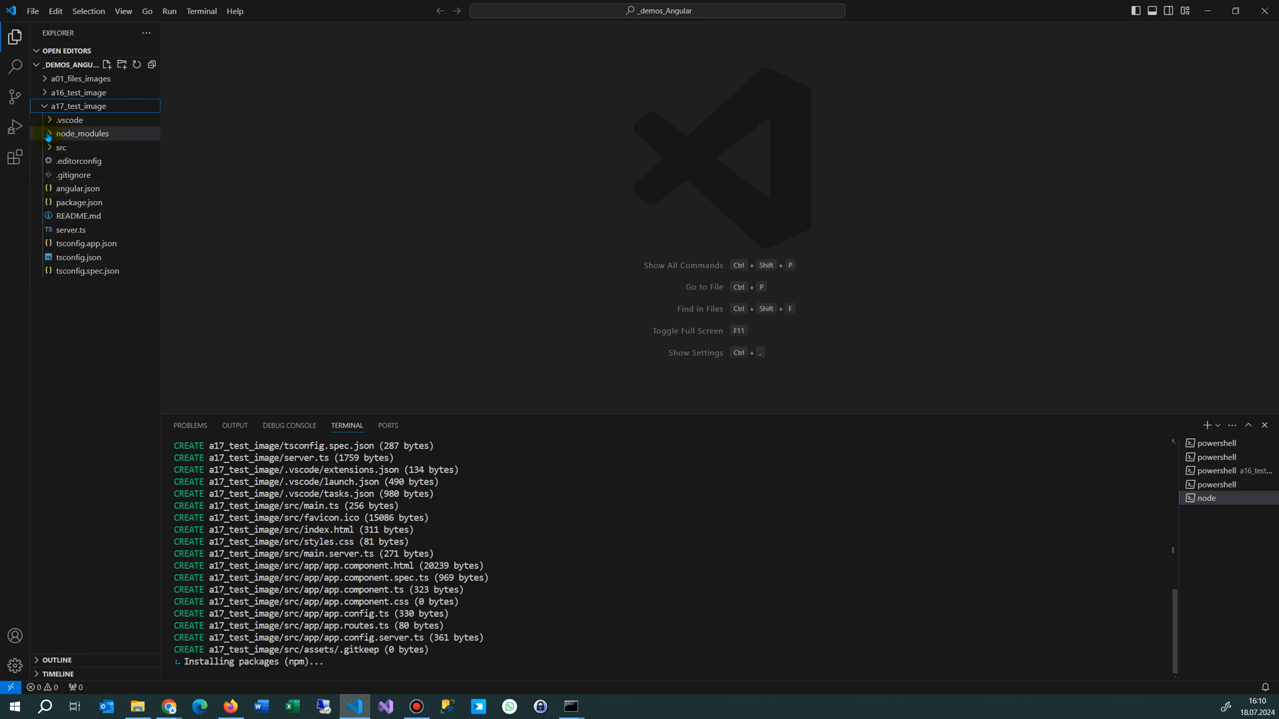
mouse_move(81, 134)
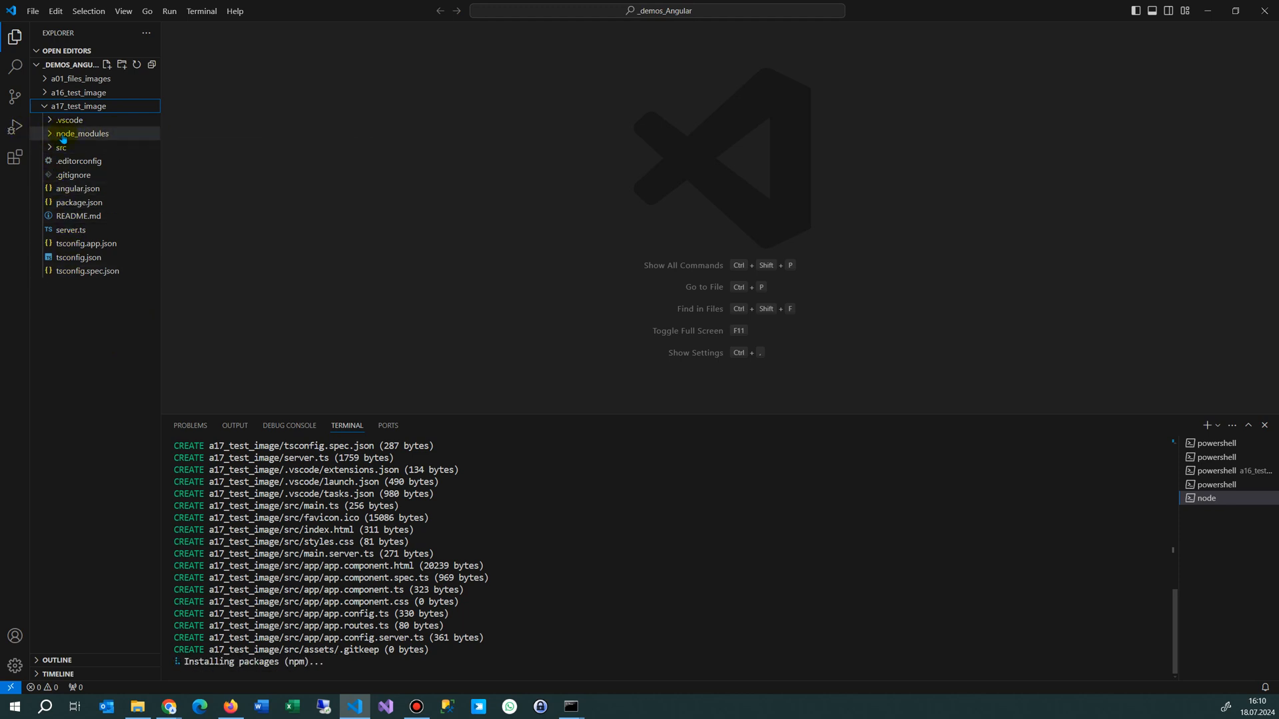
mouse_move(92, 156)
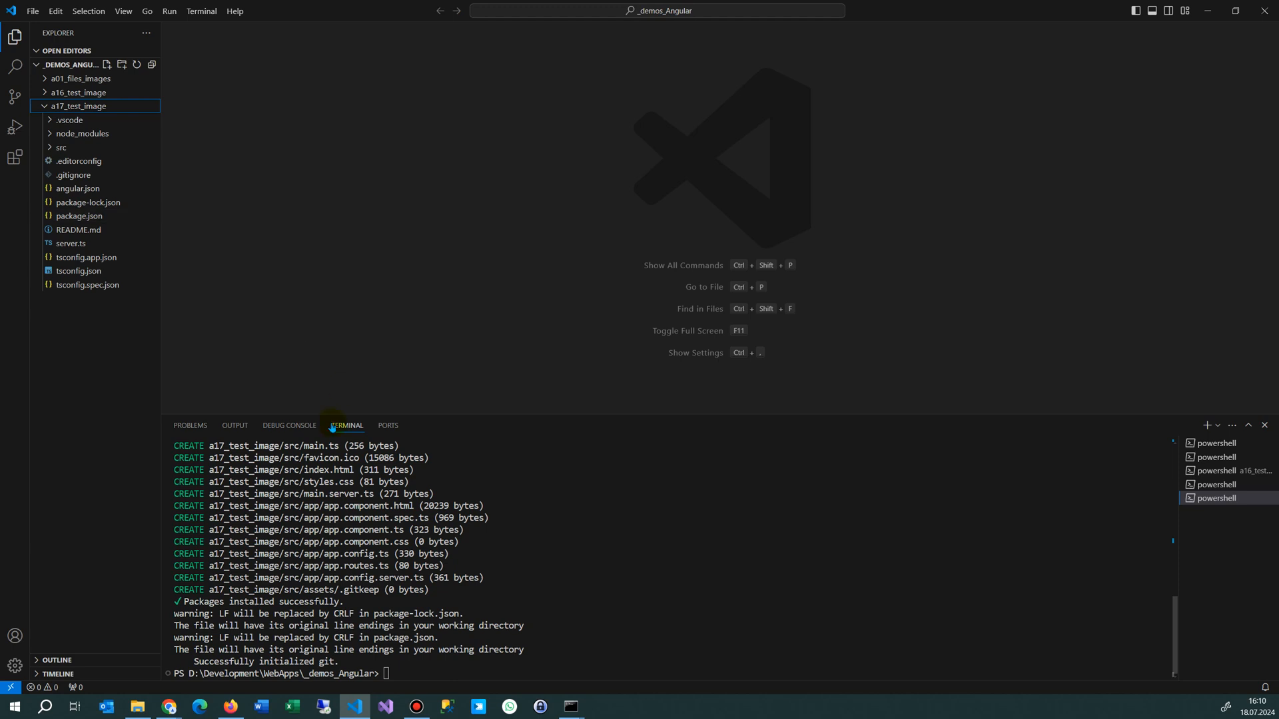
mouse_move(82, 133)
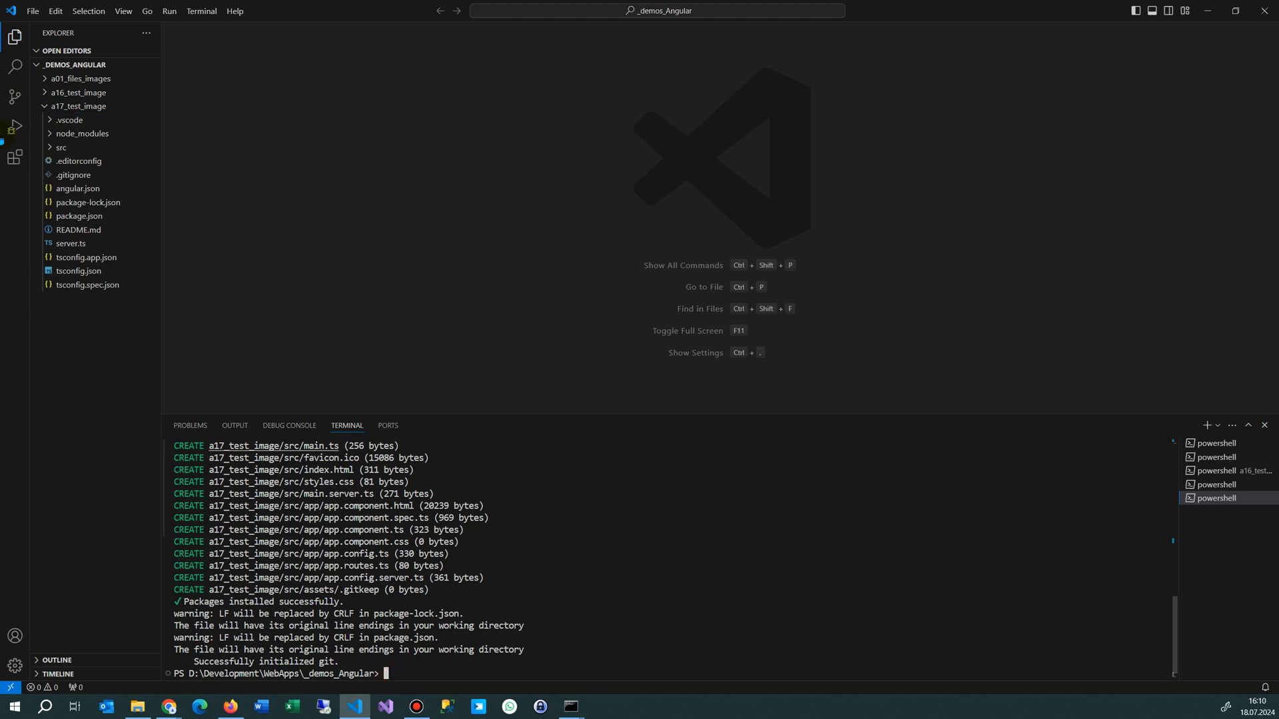
Start ng serve in a terminal inside a17_test_image, serving at localhost:4200.
left_click(1208, 425)
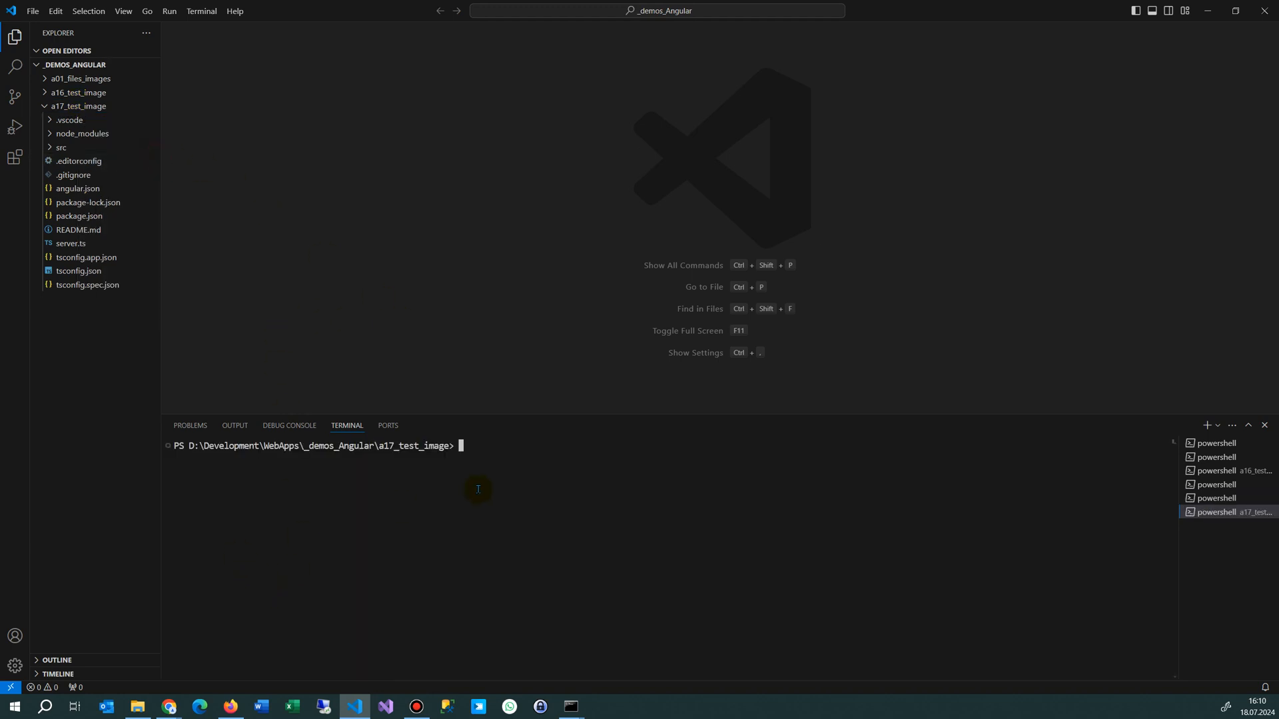
type("ng")
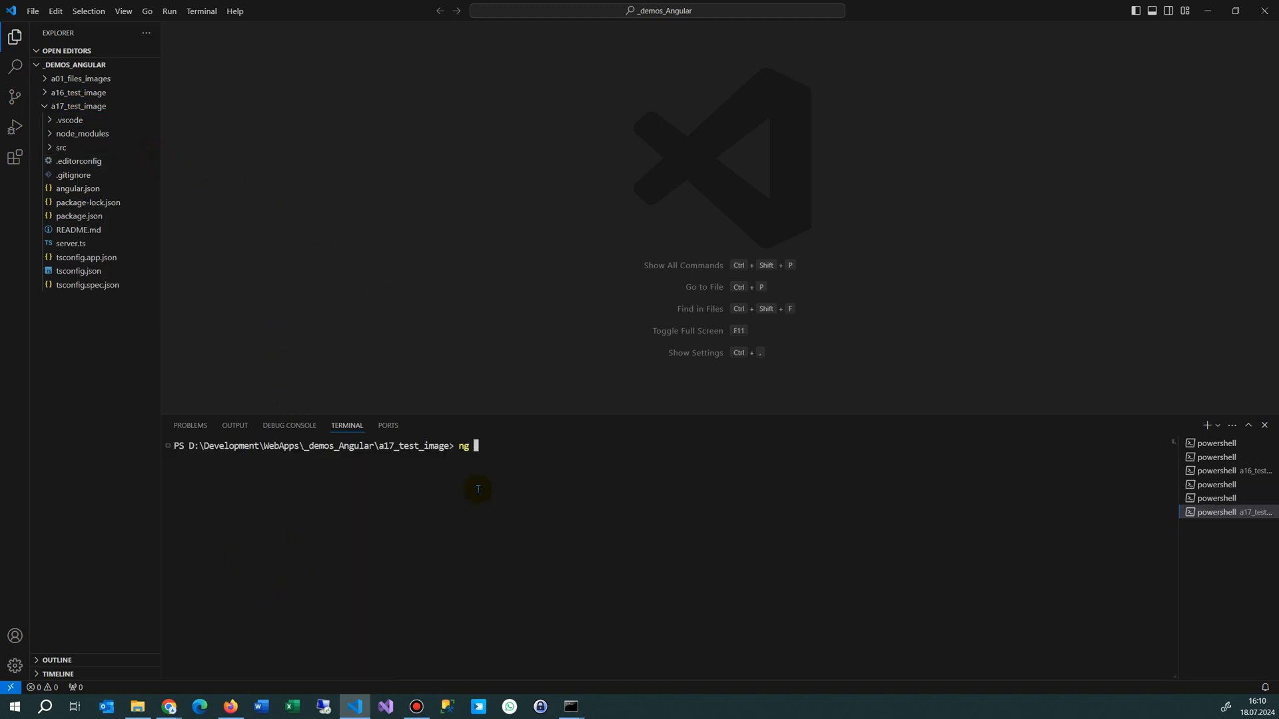
type("serve")
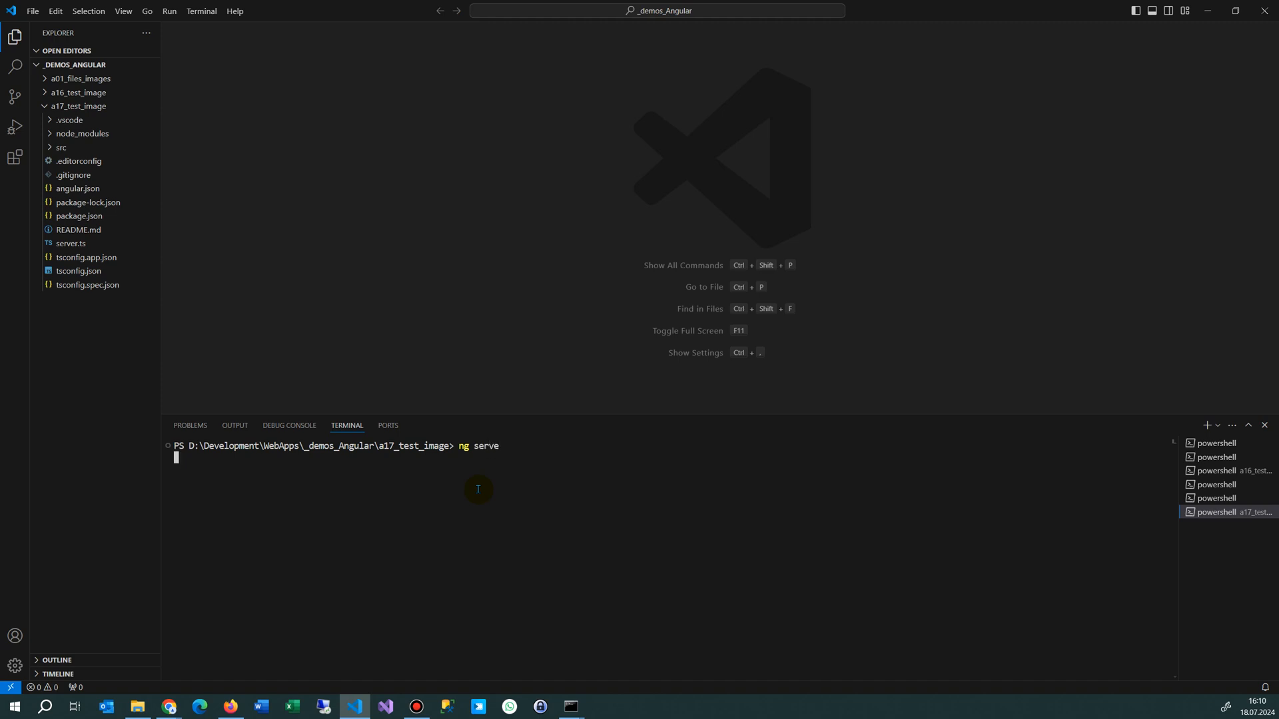
key("Return")
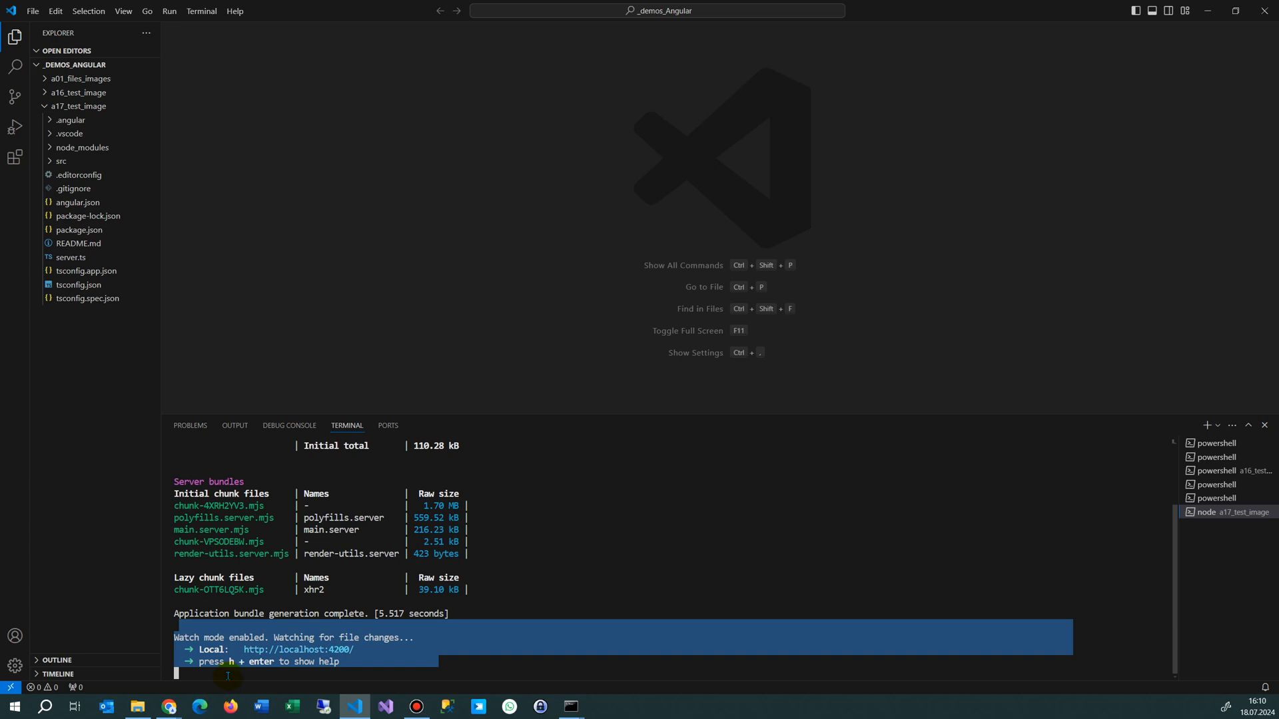
mouse_move(298, 649)
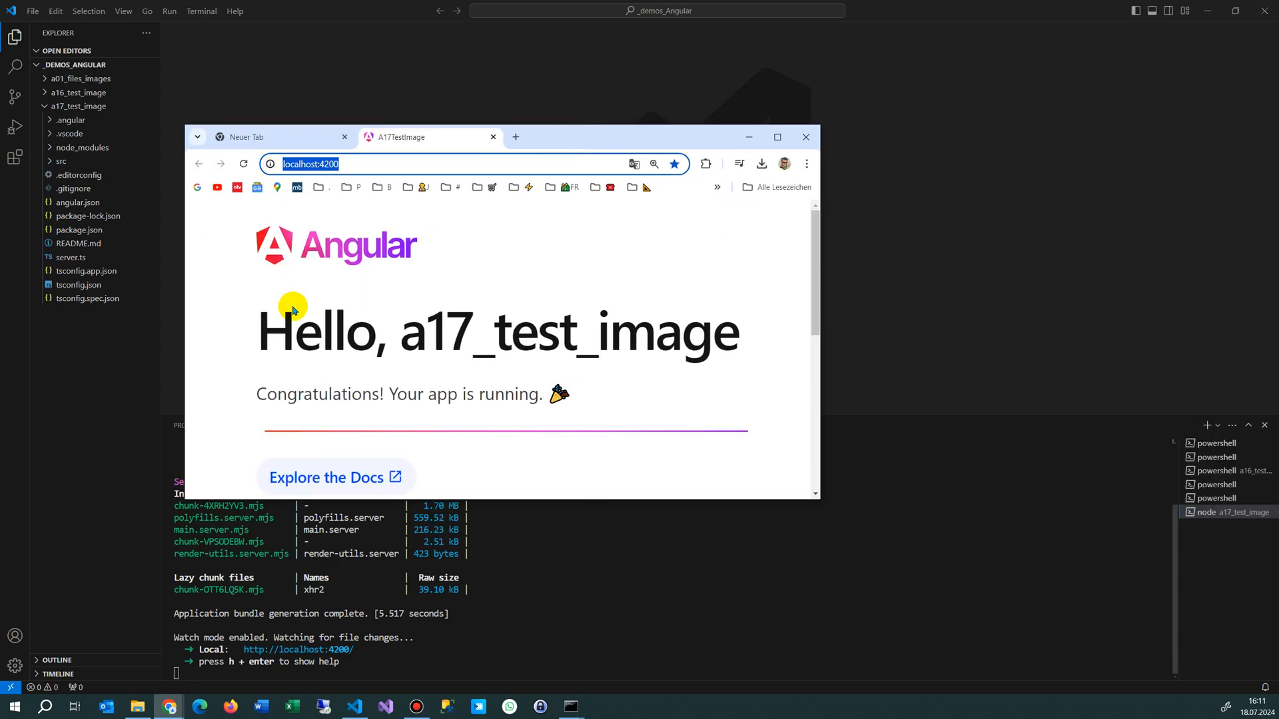
mouse_move(531, 283)
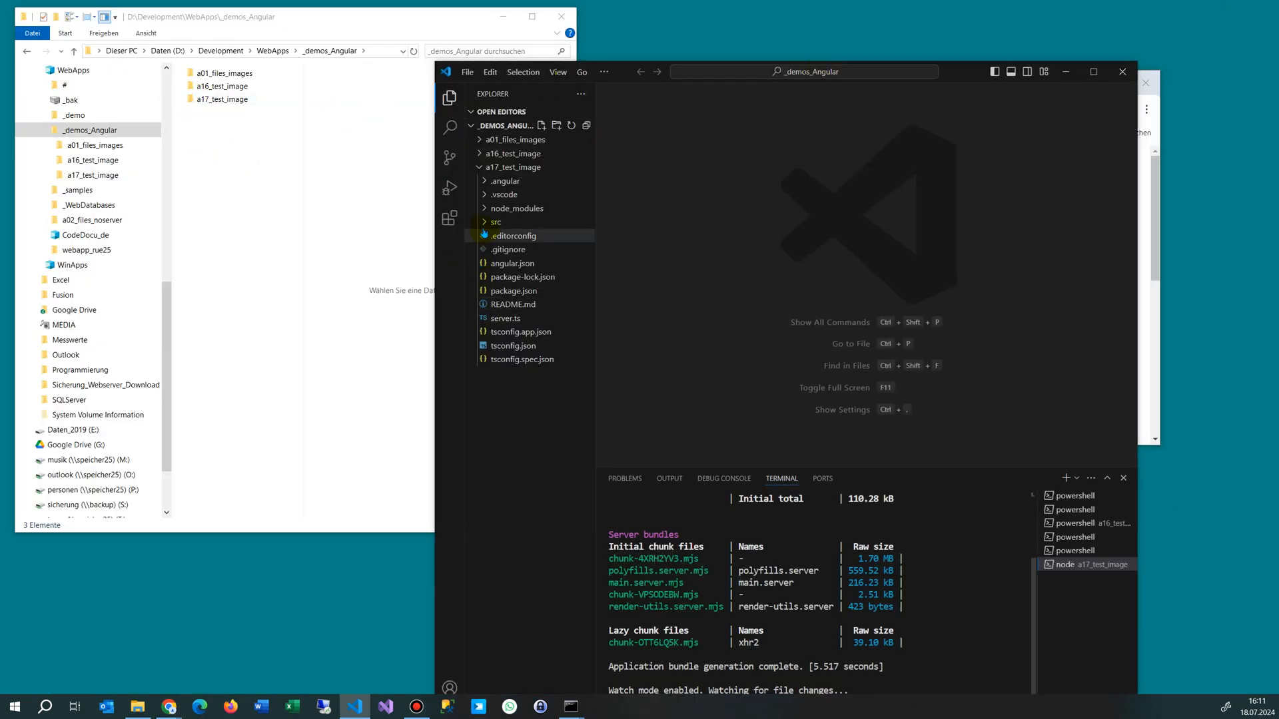
Expand a17_test_image's src, then browse into a16_test_image's src\assets with test1.jpg and test2.jpg.
left_click(495, 221)
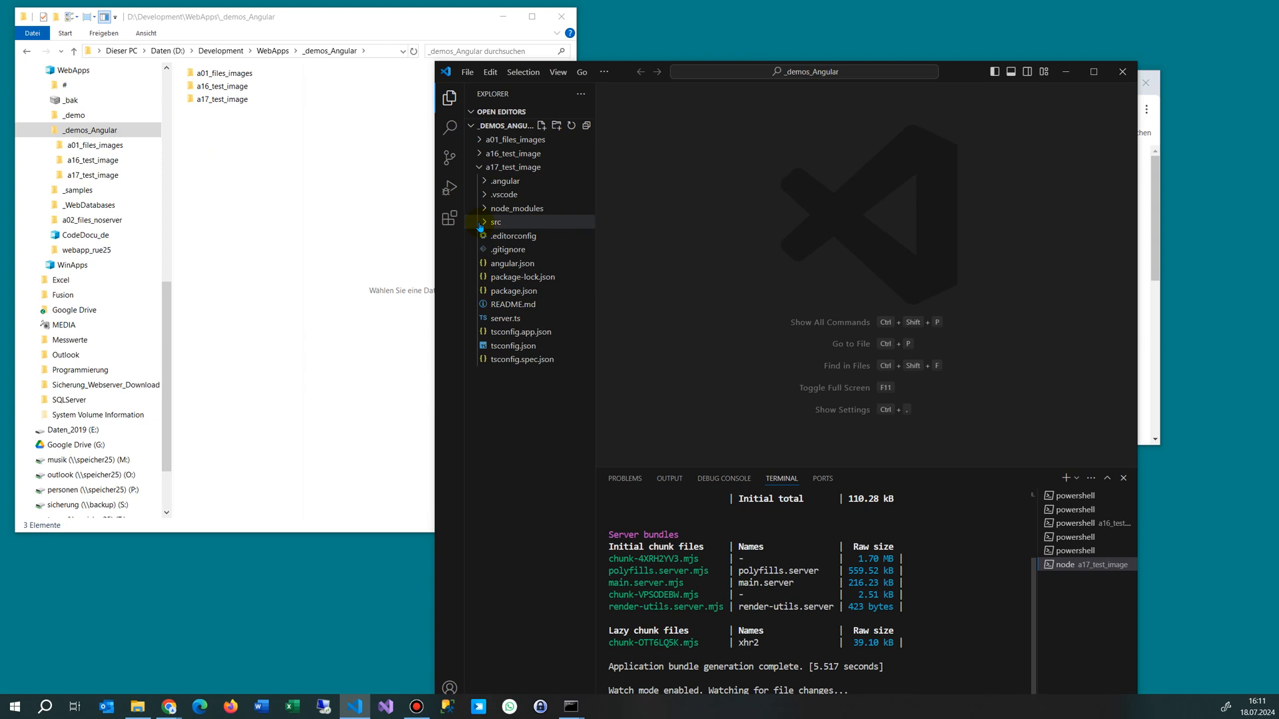
left_click(495, 221)
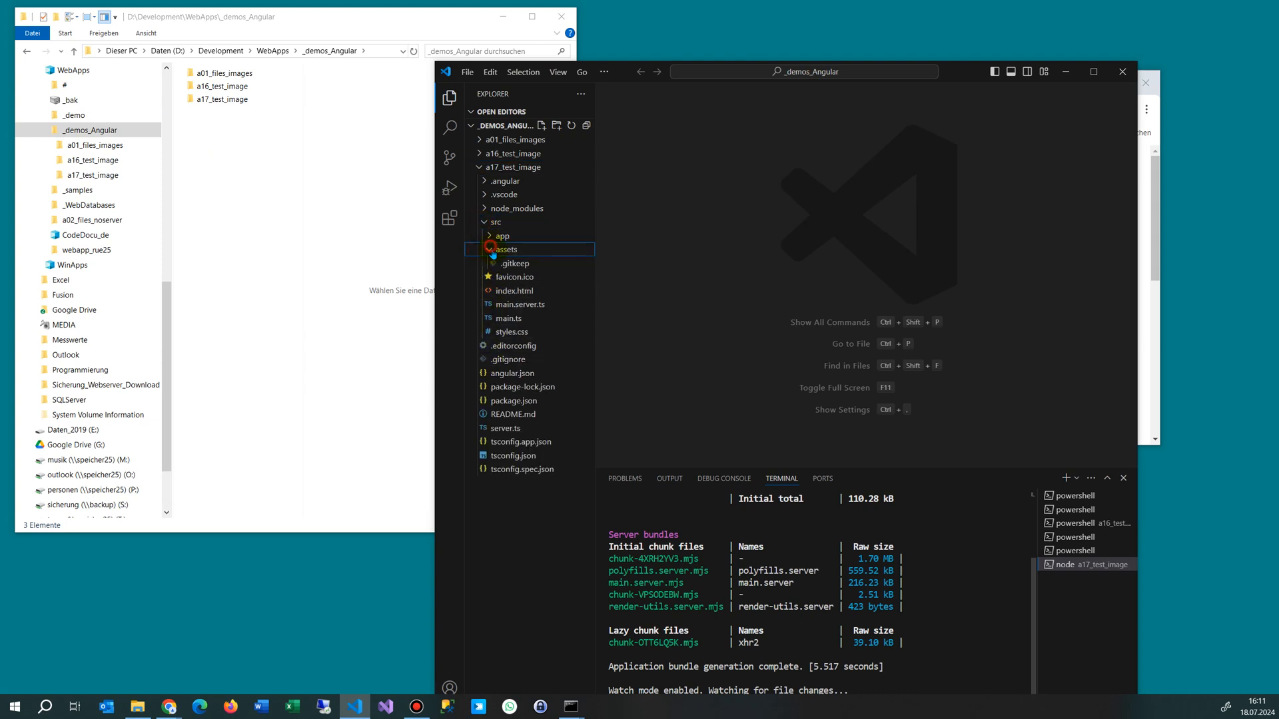
mouse_move(493, 249)
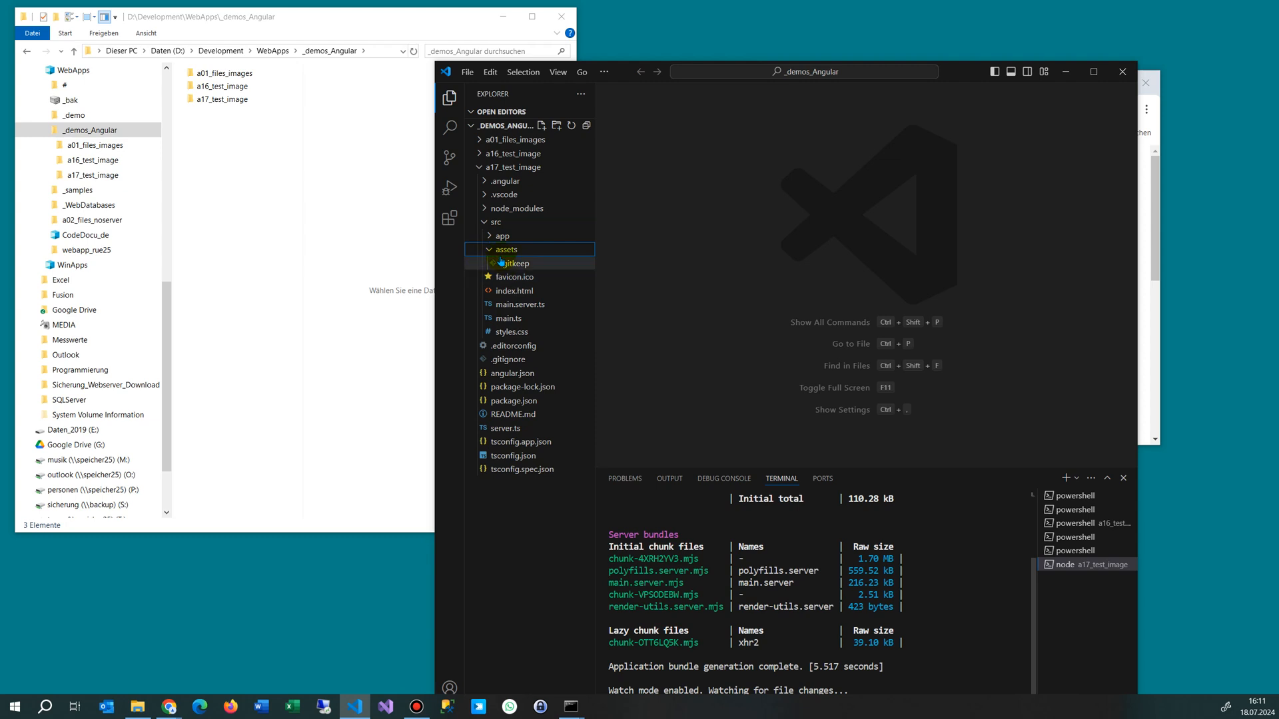
double_click(92, 160)
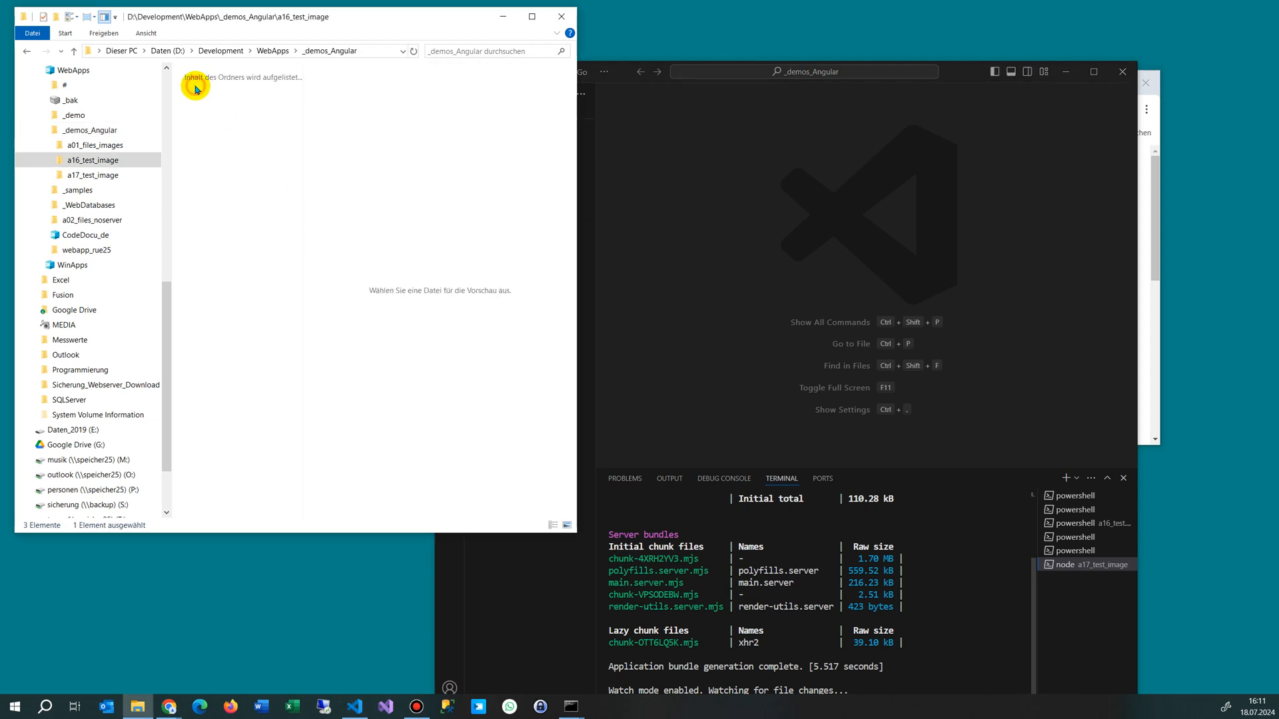
double_click(94, 160)
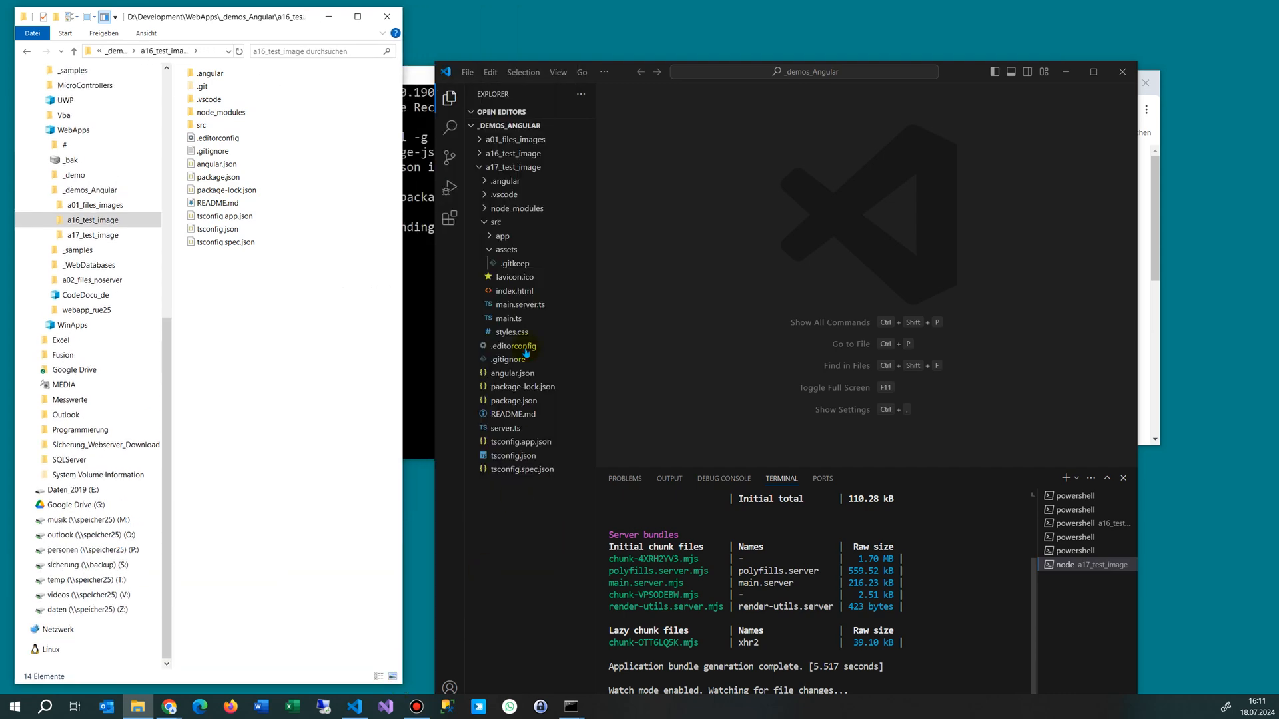
left_click(512, 153)
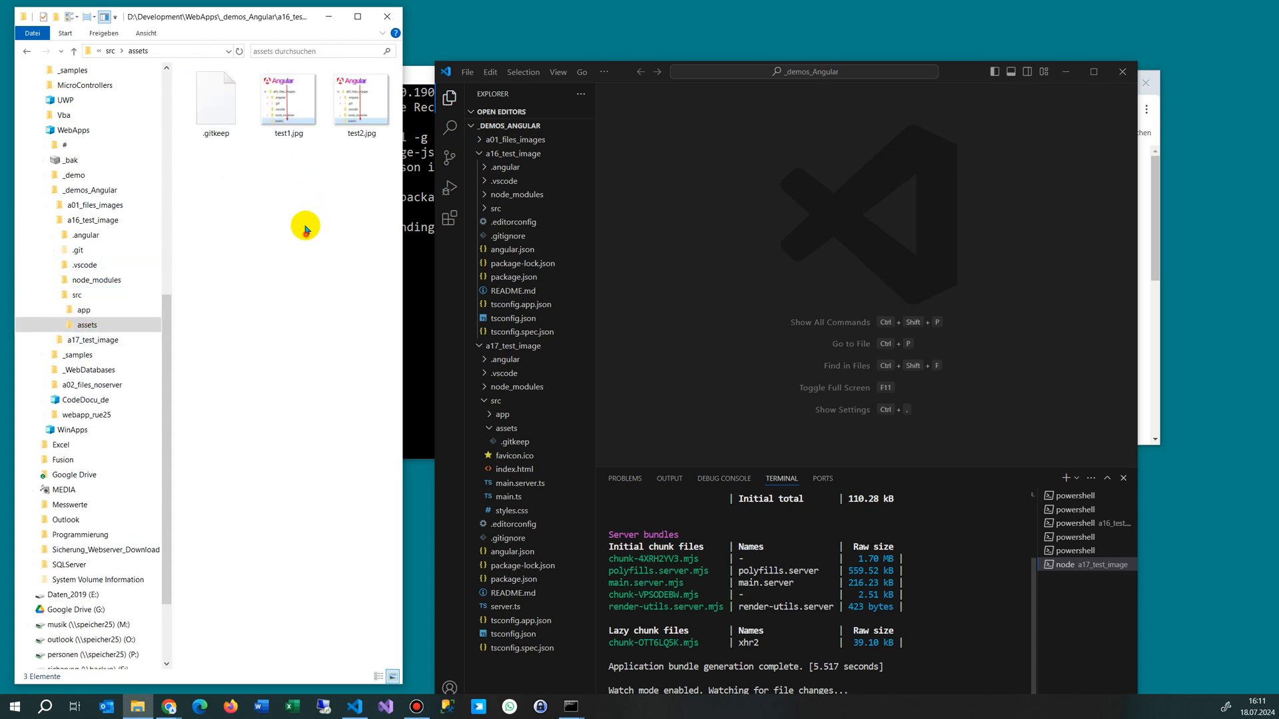
Copy test1.jpg from a16_test_image into a17_test_image's src\assets folder.
left_click(288, 99)
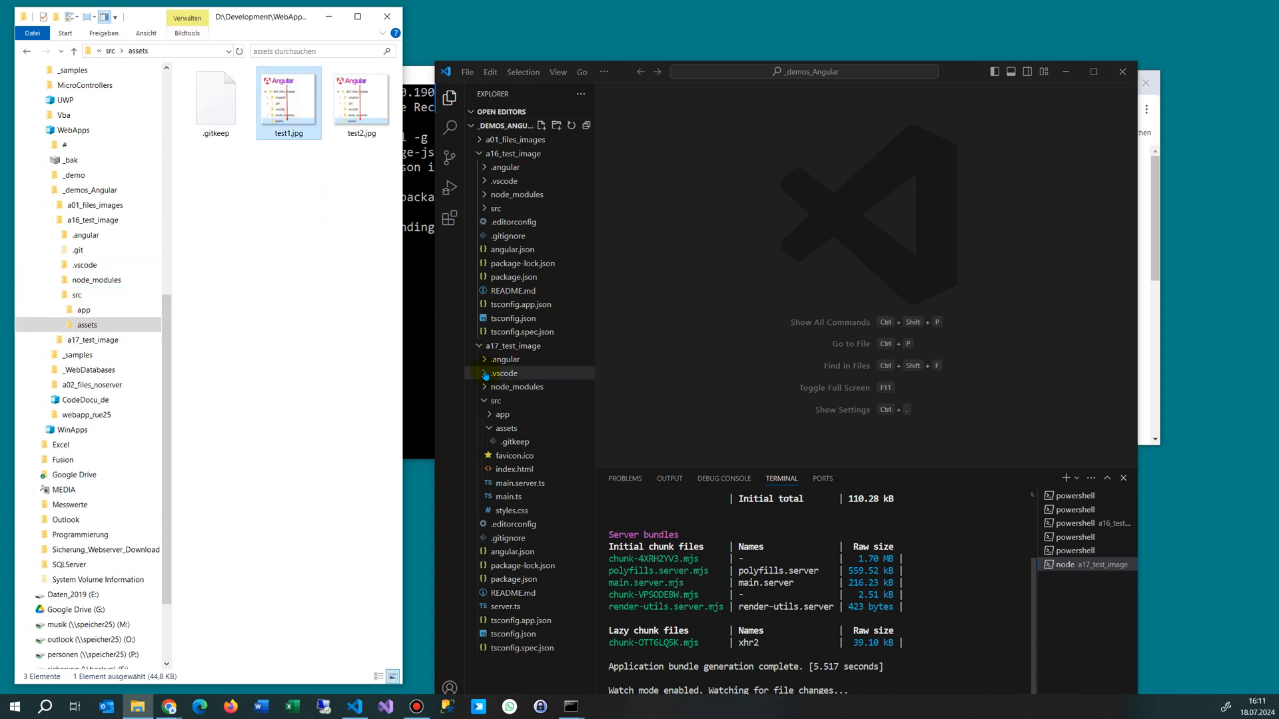
left_click(503, 180)
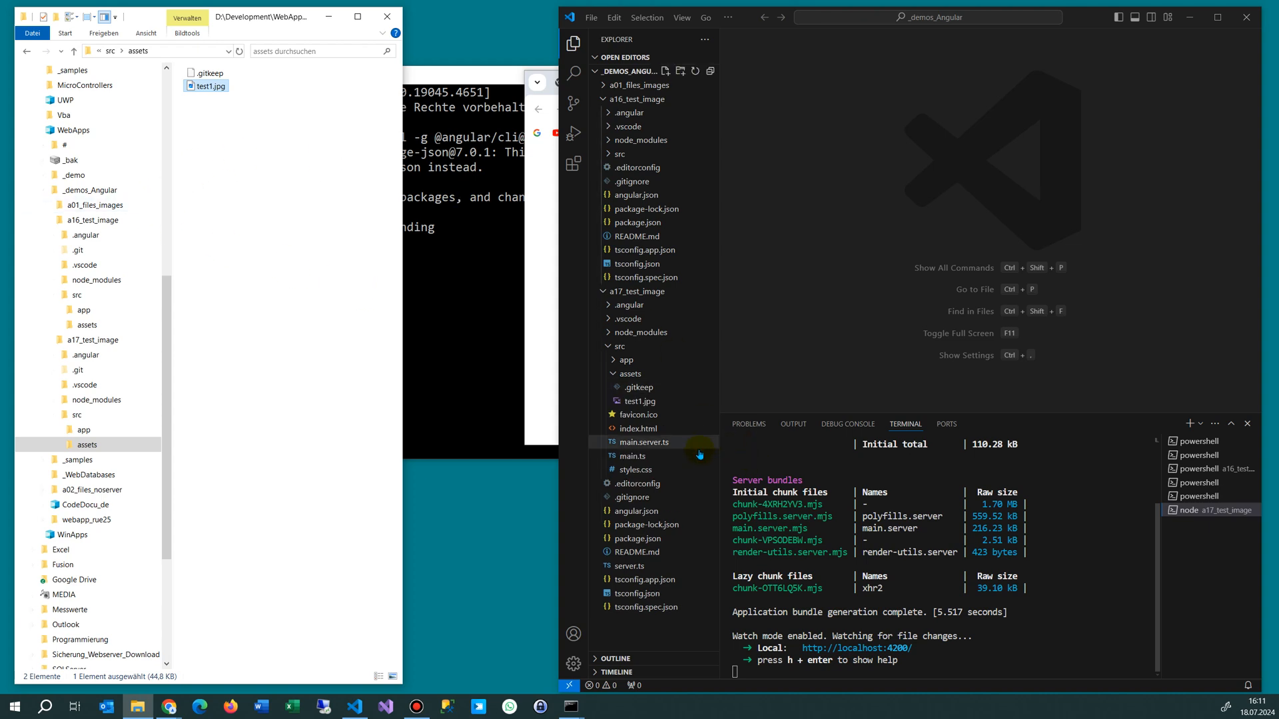
mouse_move(639, 401)
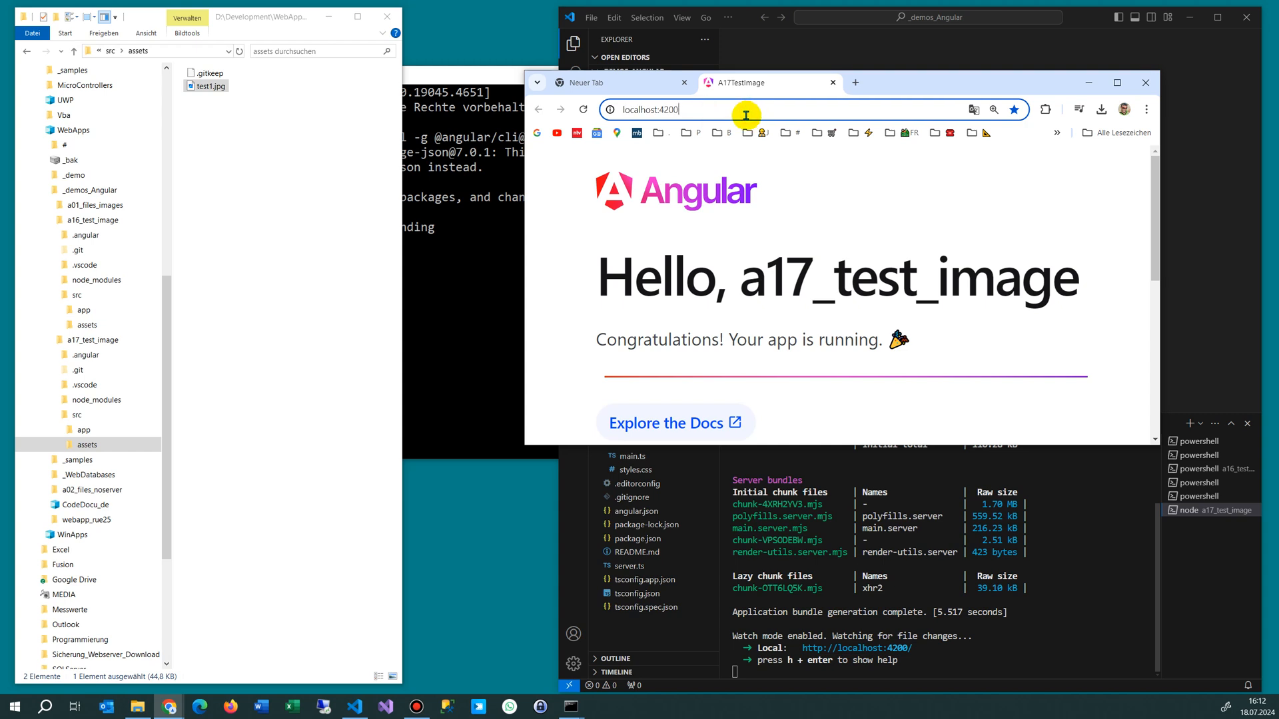
Request localhost:4200/test1.jpg and then /assets/test1.jpg; both return Cannot GET.
type("test1.jpg")
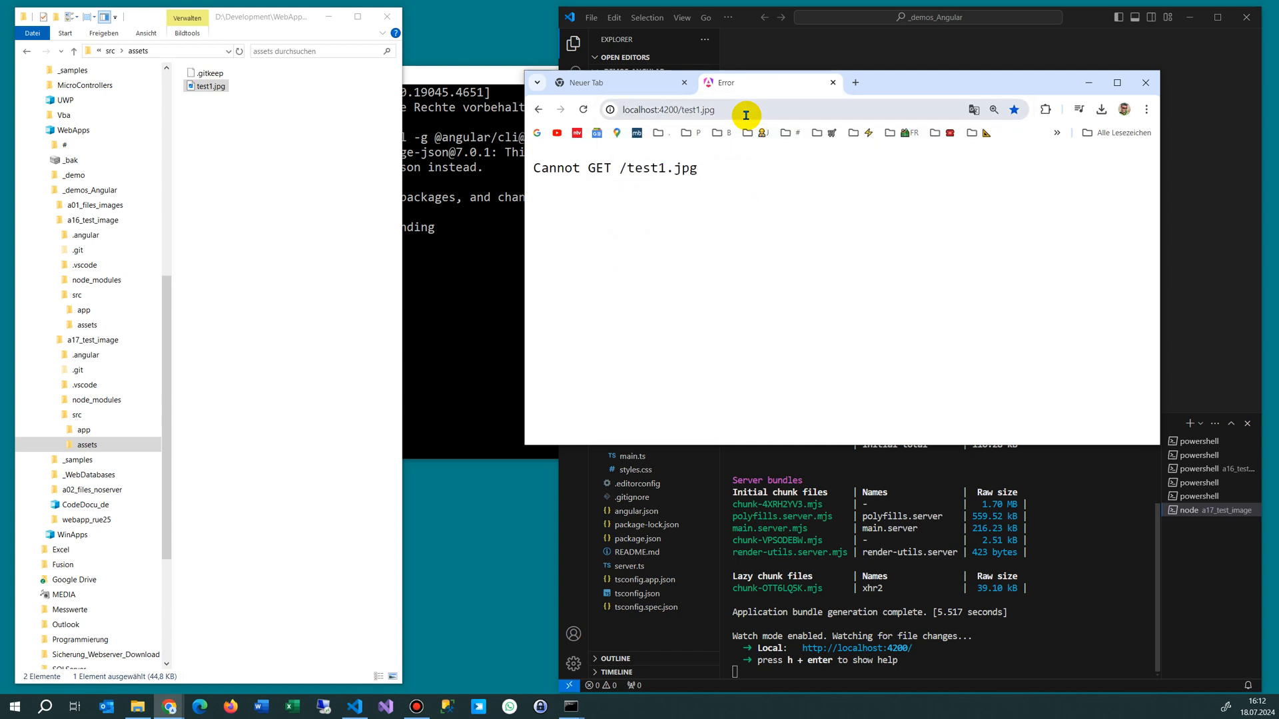
mouse_move(537, 164)
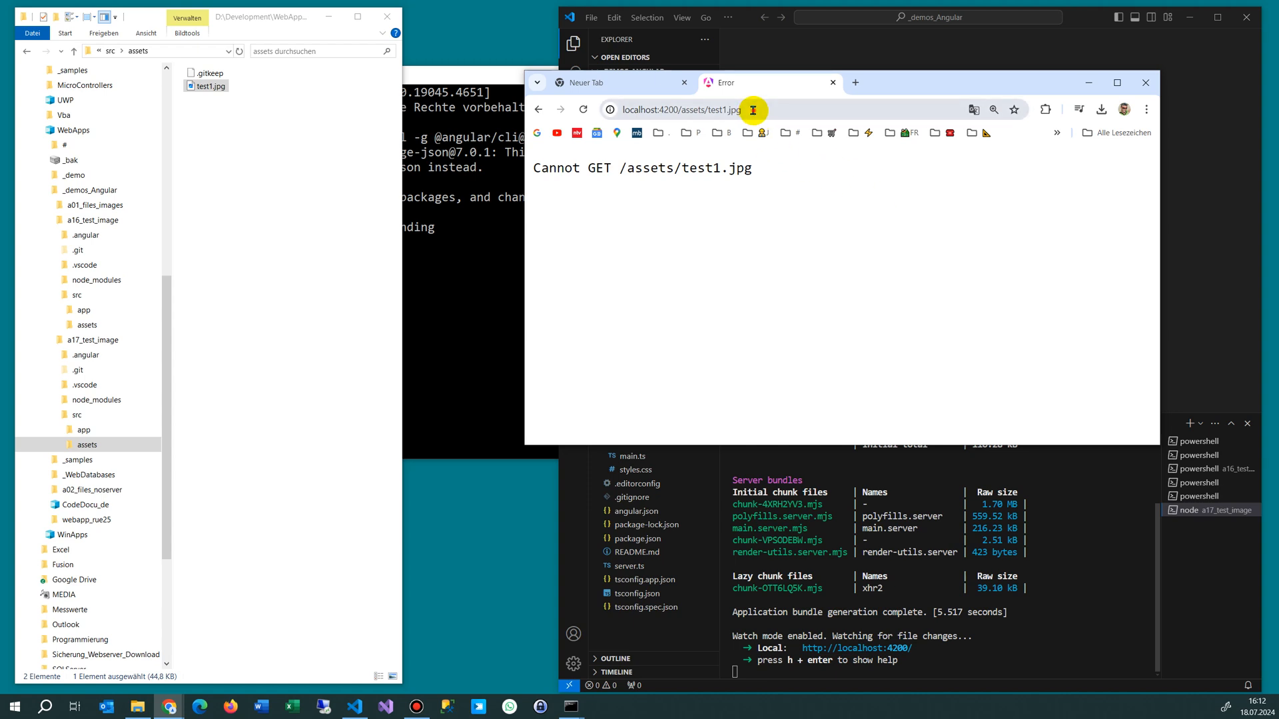
left_click(681, 109)
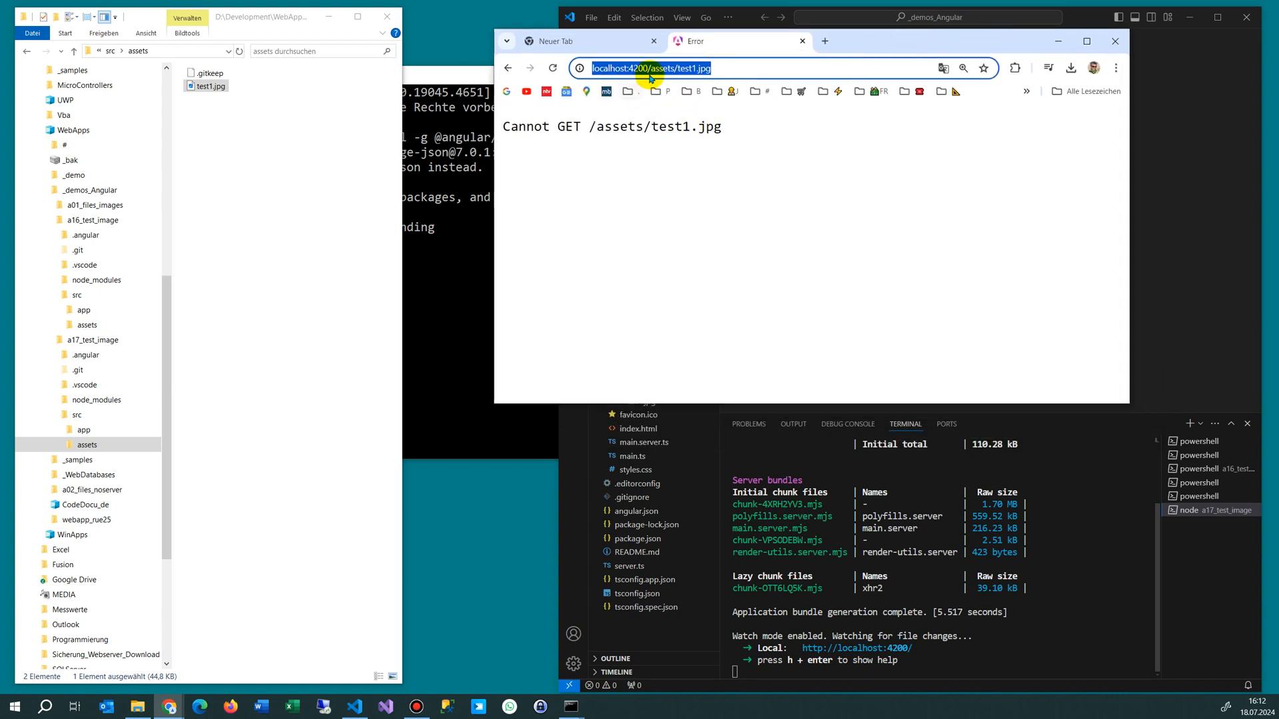
mouse_move(186, 97)
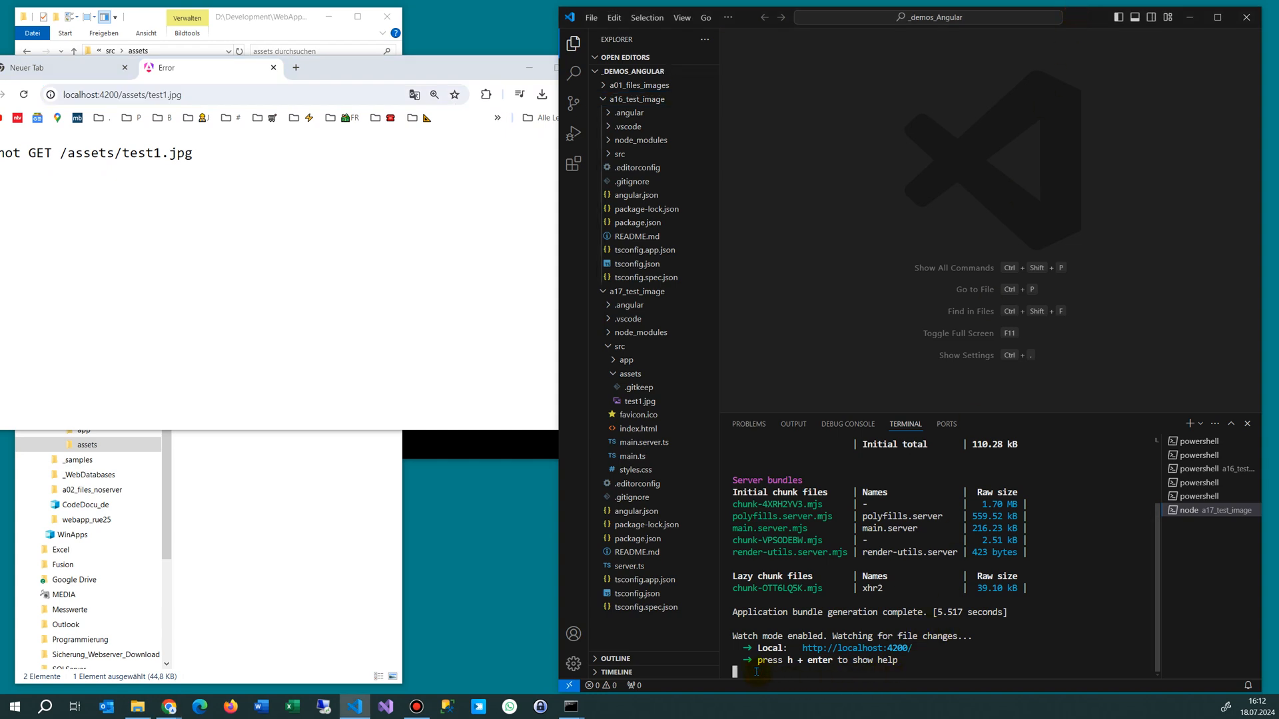
Restart the development server with ng serve in the integrated terminal.
left_click(1211, 511)
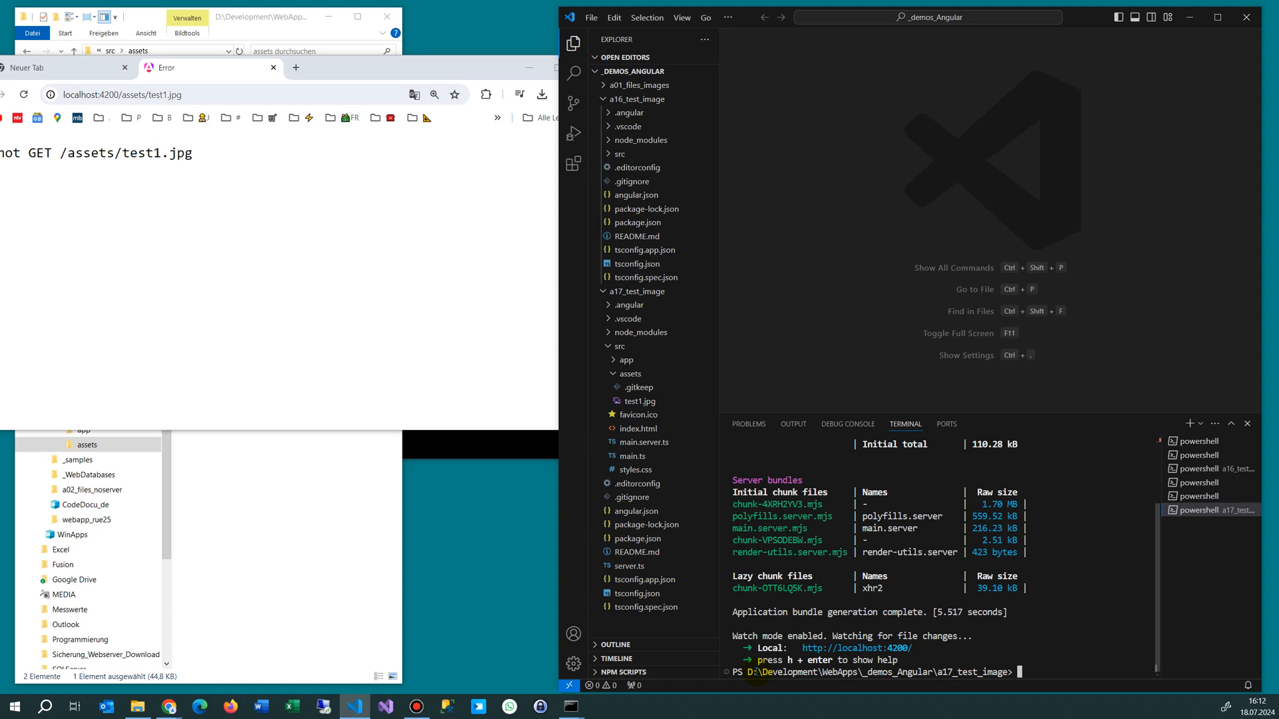
type("ng serve")
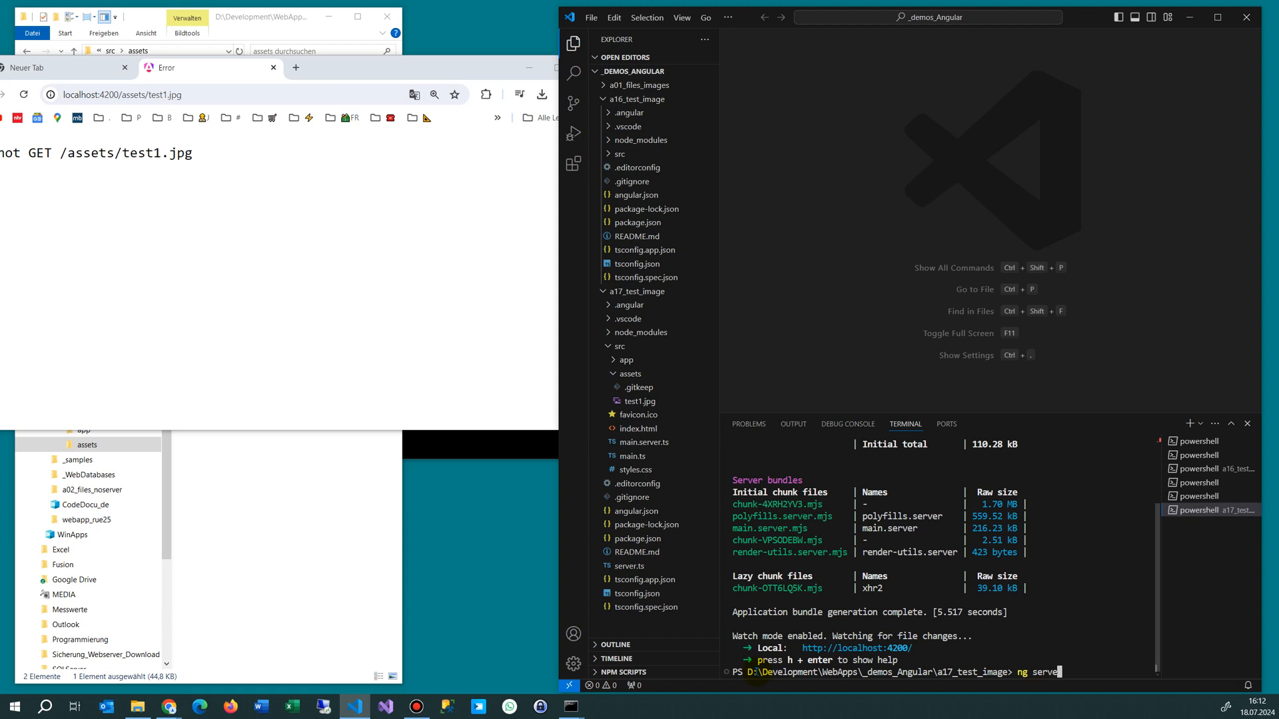
left_click(640, 401)
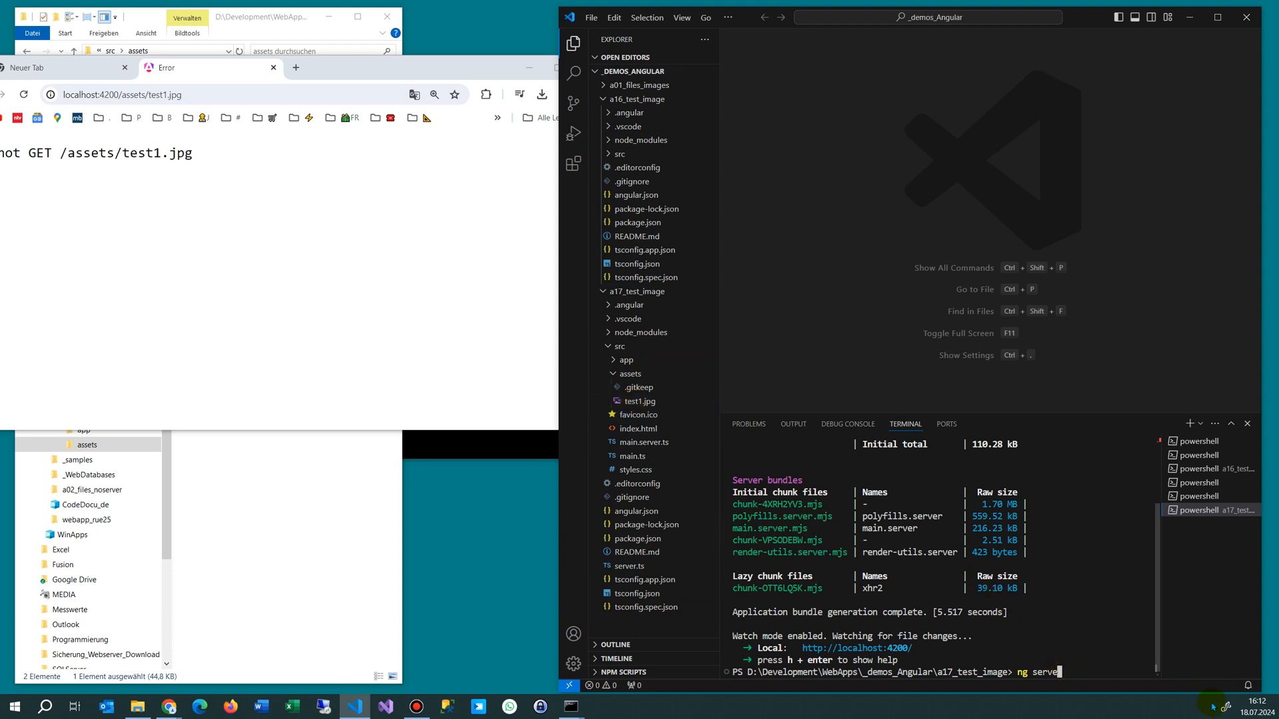
key("Return")
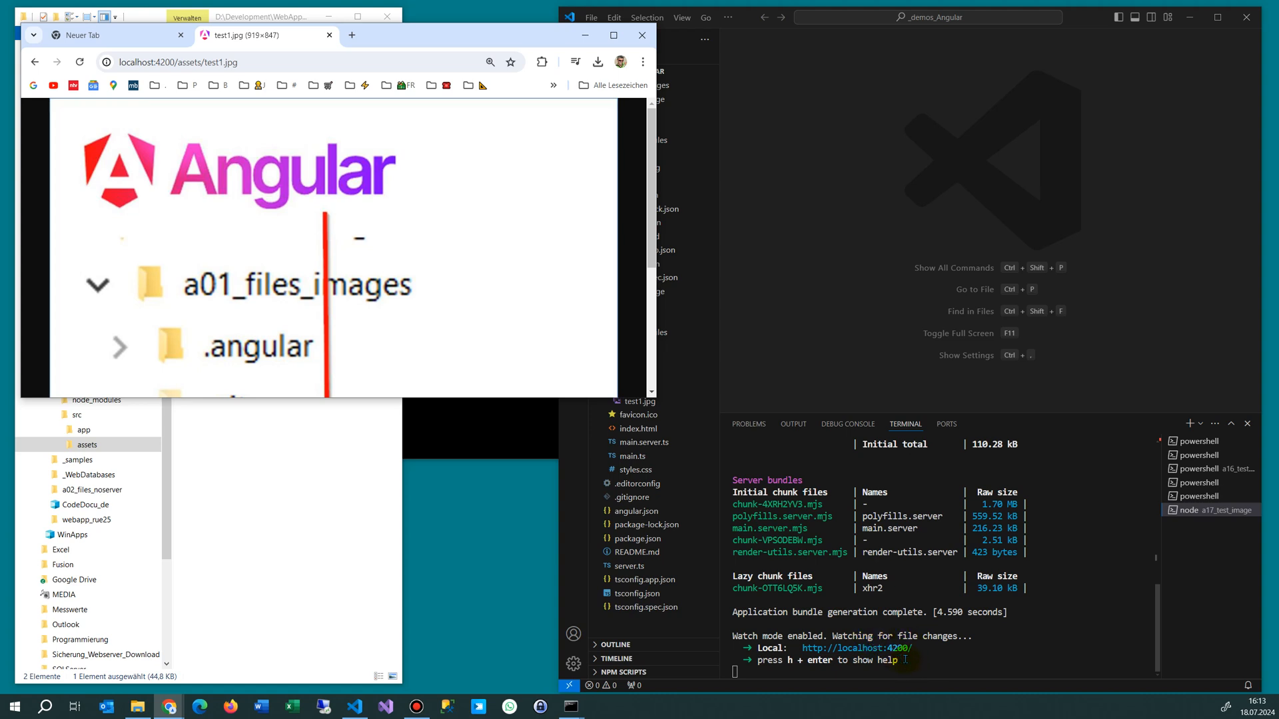
mouse_move(1162, 622)
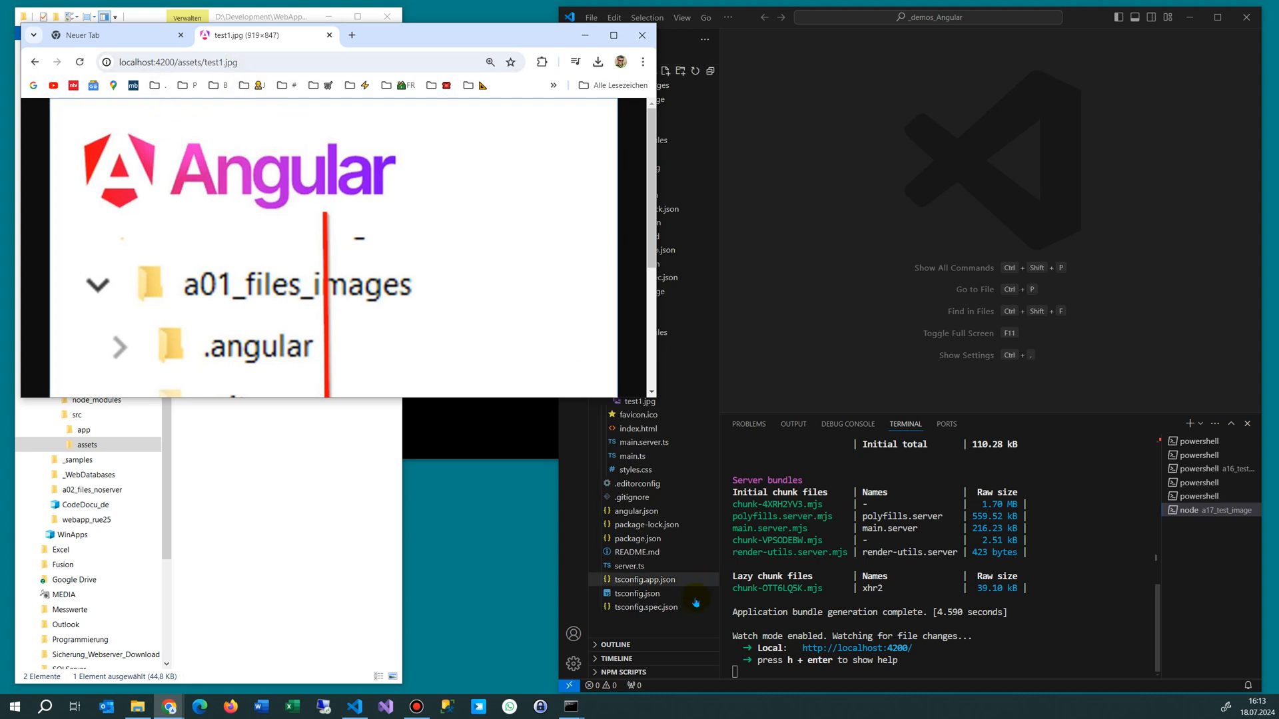
mouse_move(241, 77)
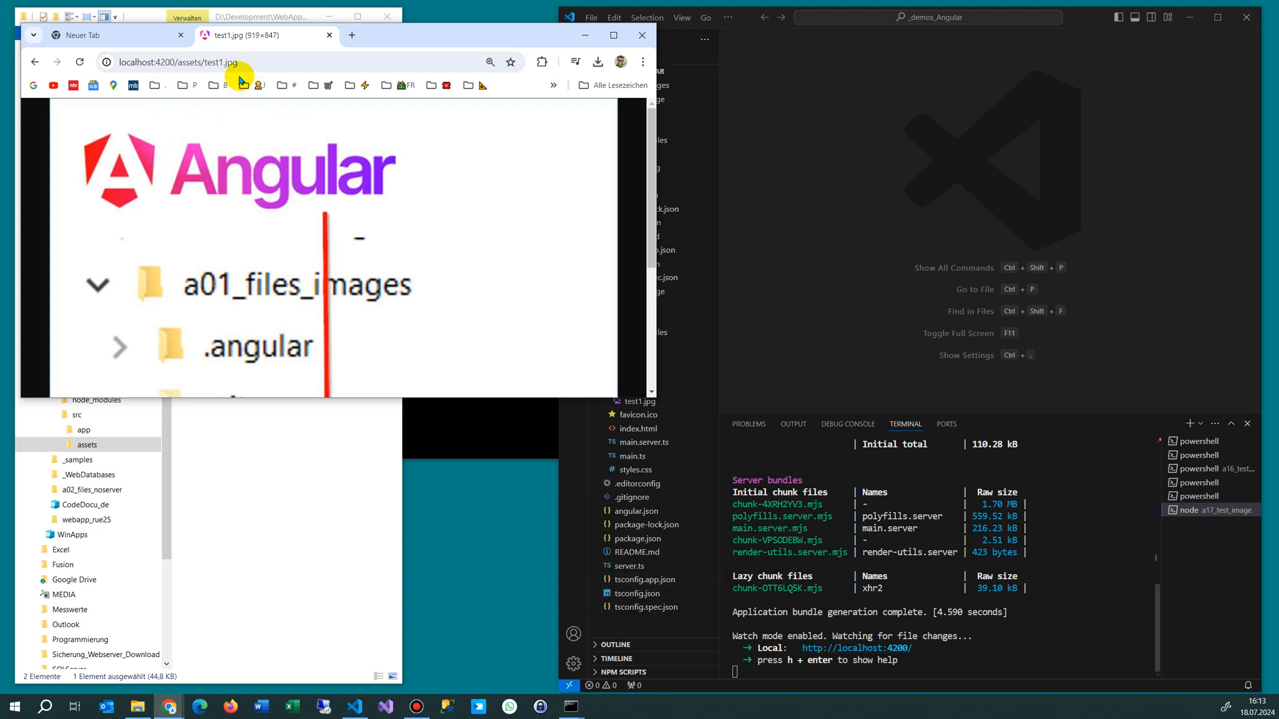
mouse_move(343, 44)
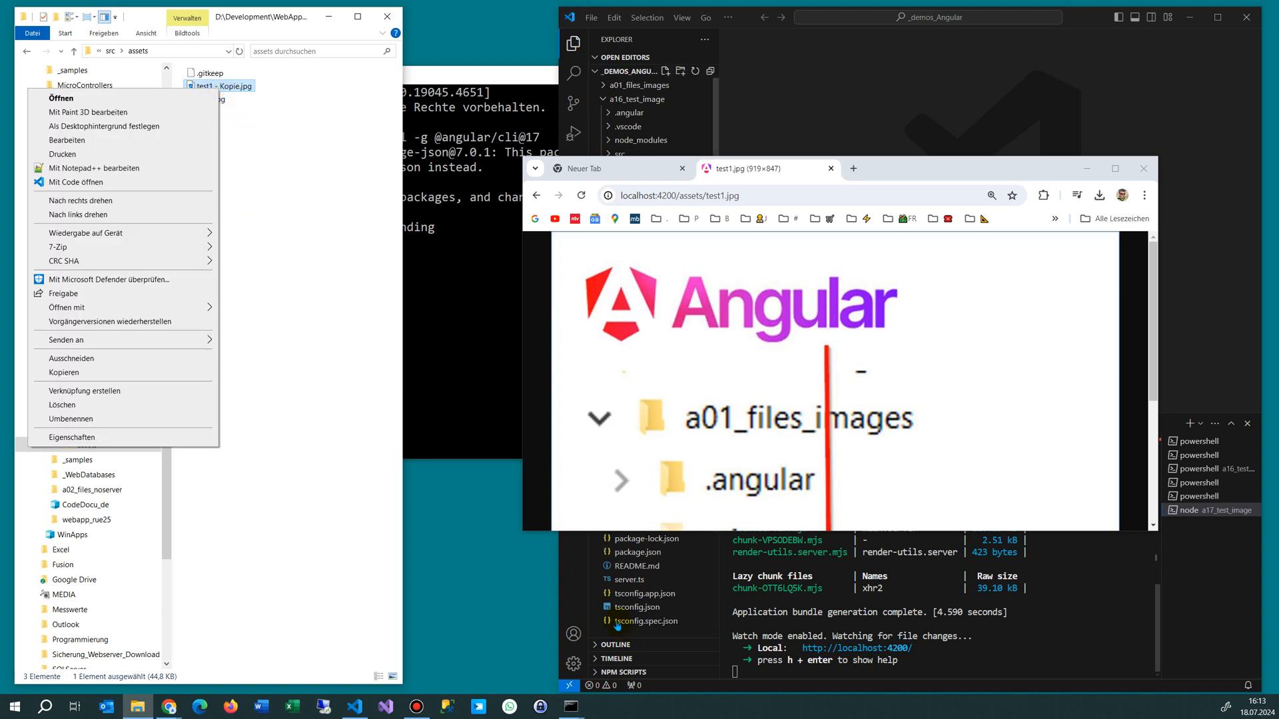
Begin renaming the copied image test1 - Kopie.jpg in the assets folder.
left_click(71, 405)
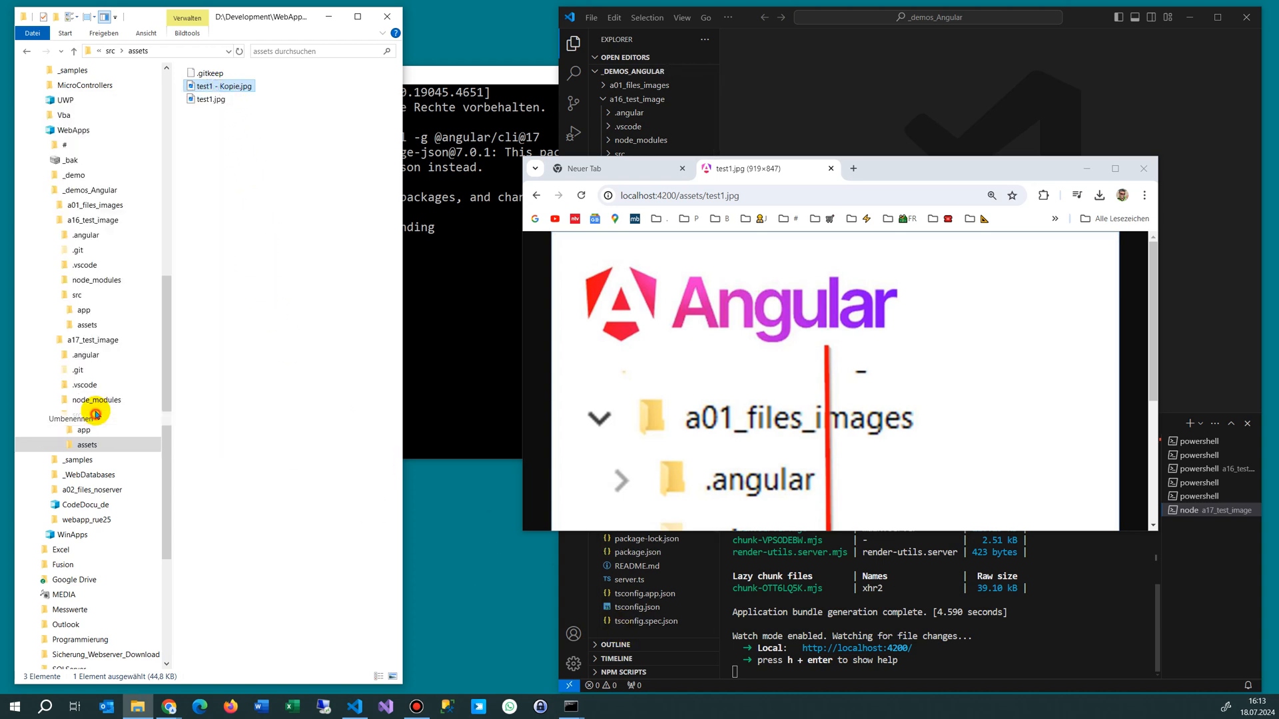